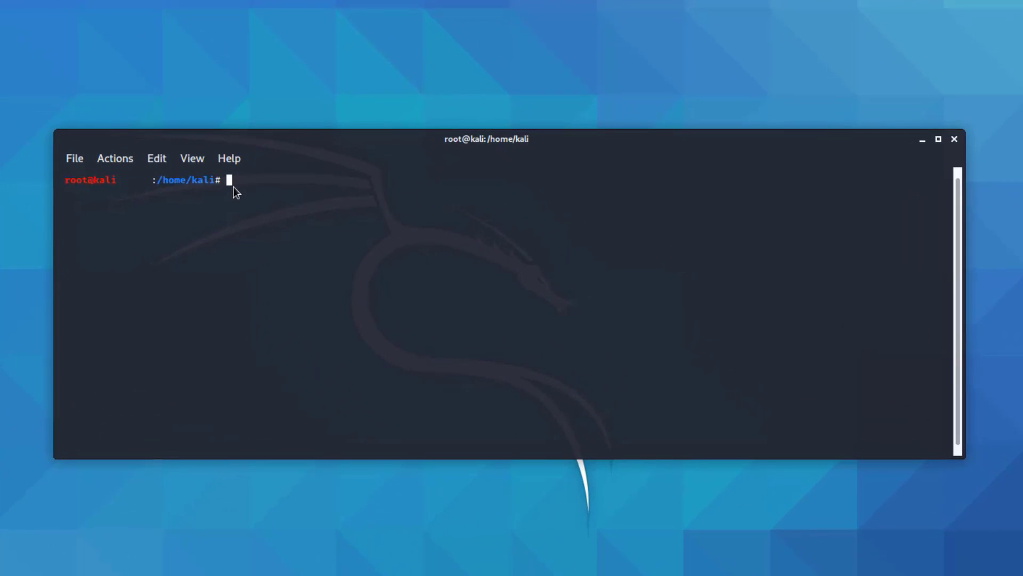
# Run hciconfig to show adapter hci0 at C0:B6:F9:D2:89:70, UP RUNNING.
pyautogui.write('apt u')
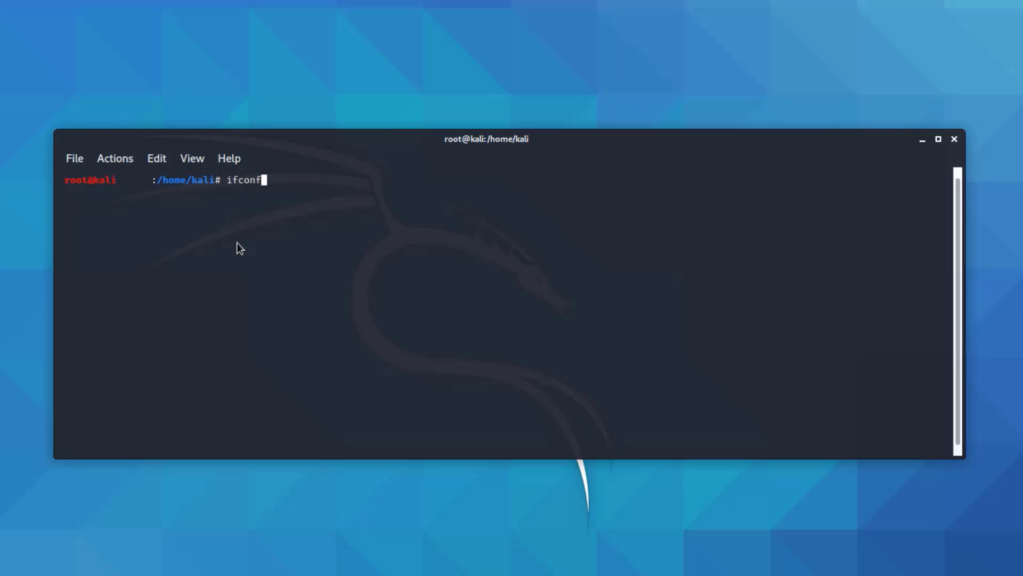
pyautogui.write('ig')
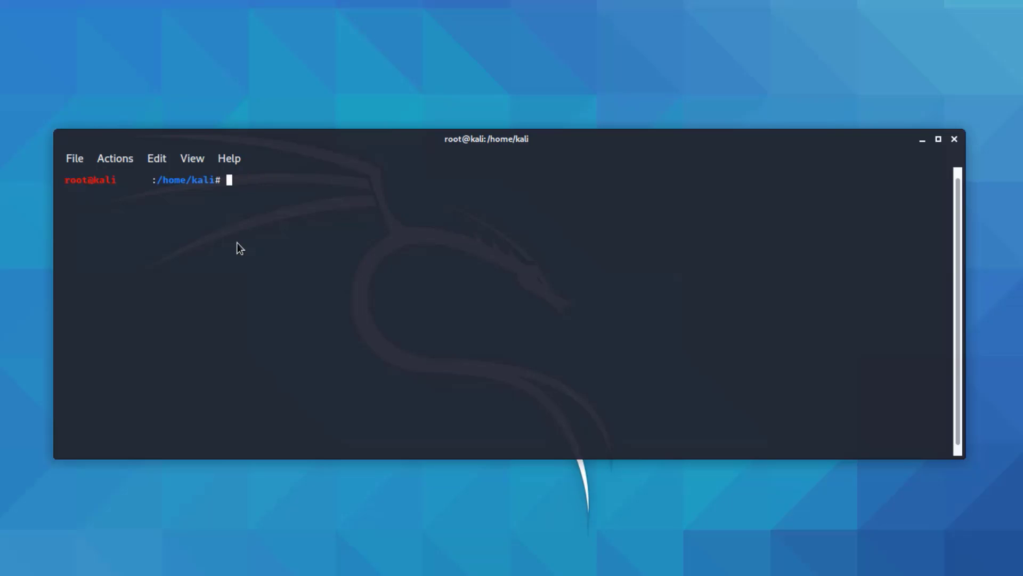
pyautogui.write('h')
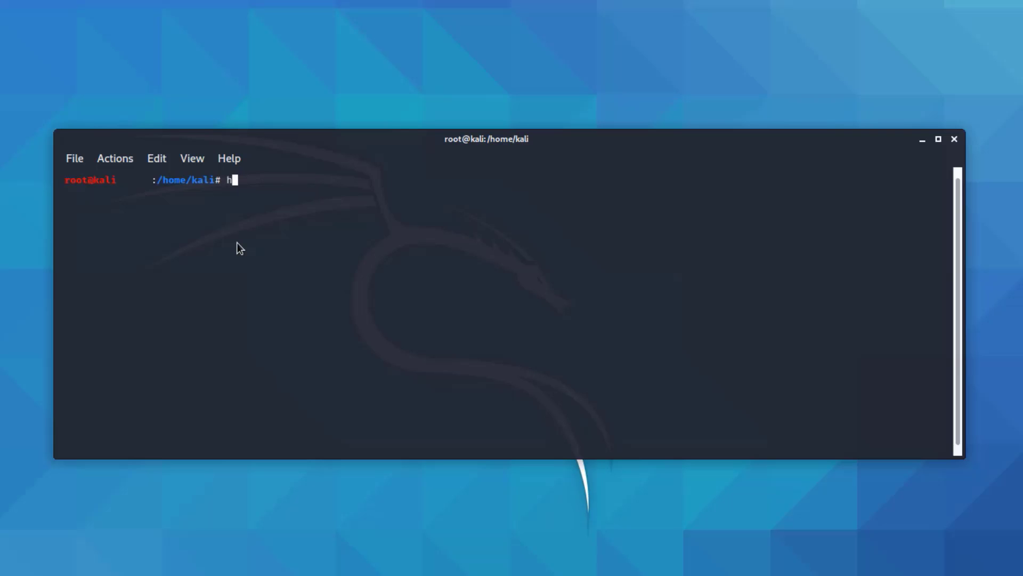
pyautogui.write('ci')
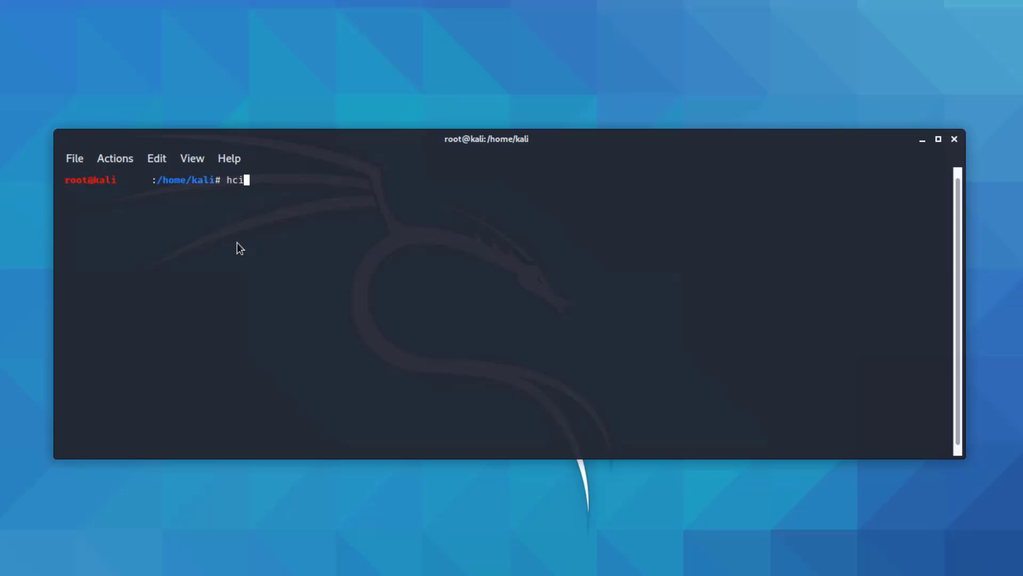
pyautogui.write('config')
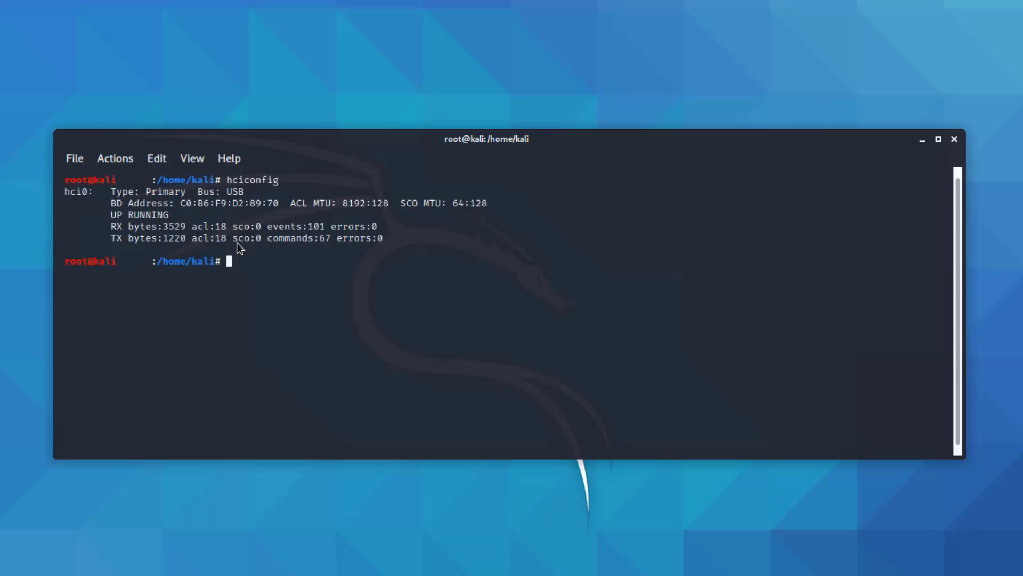
pyautogui.moveTo(187, 215)
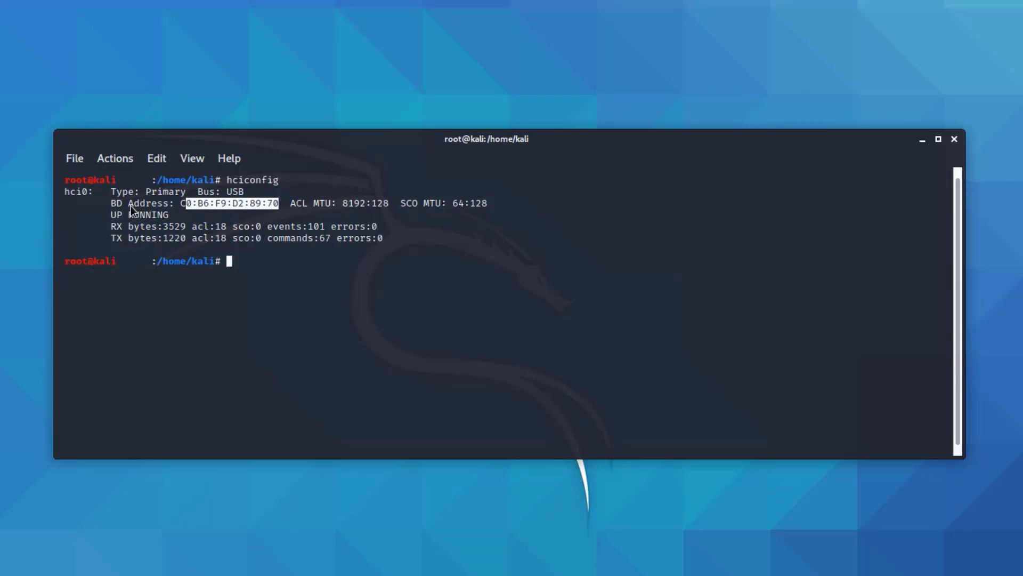
pyautogui.moveTo(165, 227)
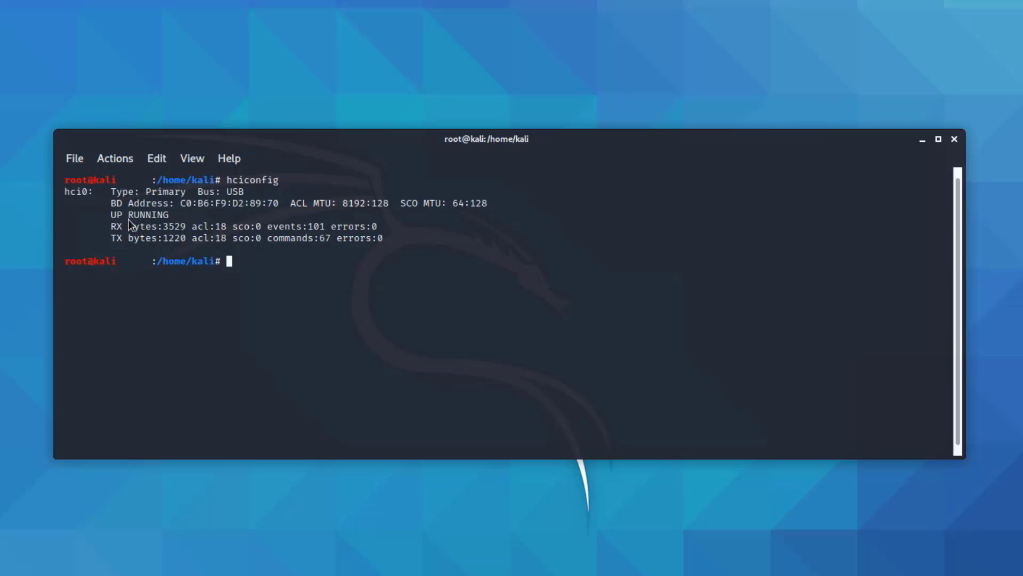
pyautogui.moveTo(234, 271)
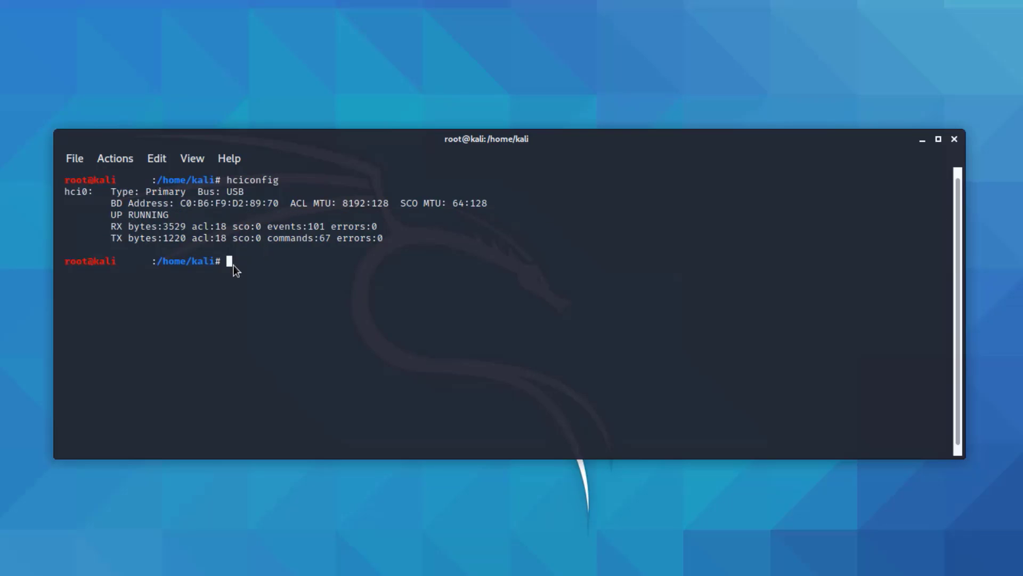
pyautogui.write('hciconfig')
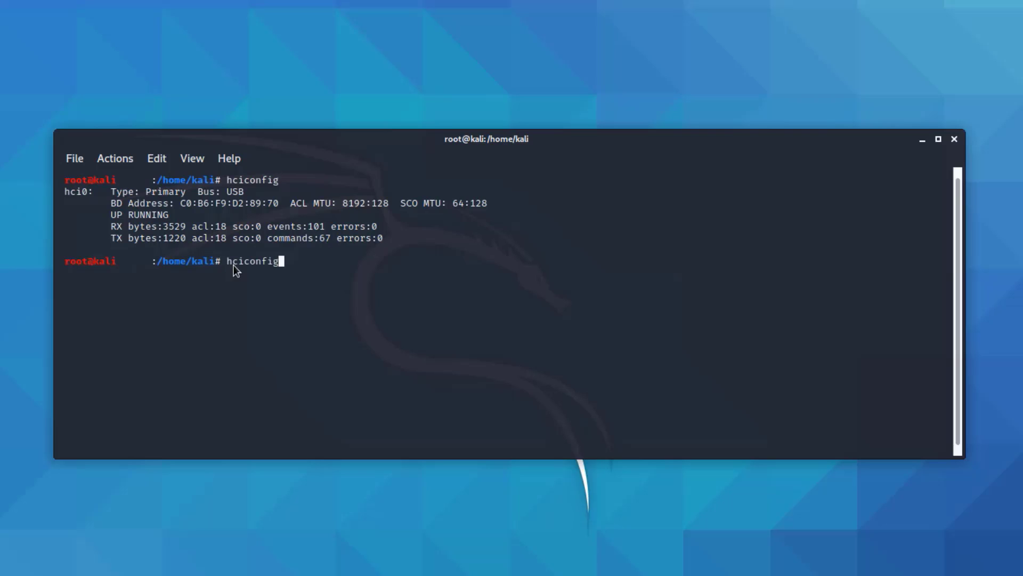
pyautogui.write('hci')
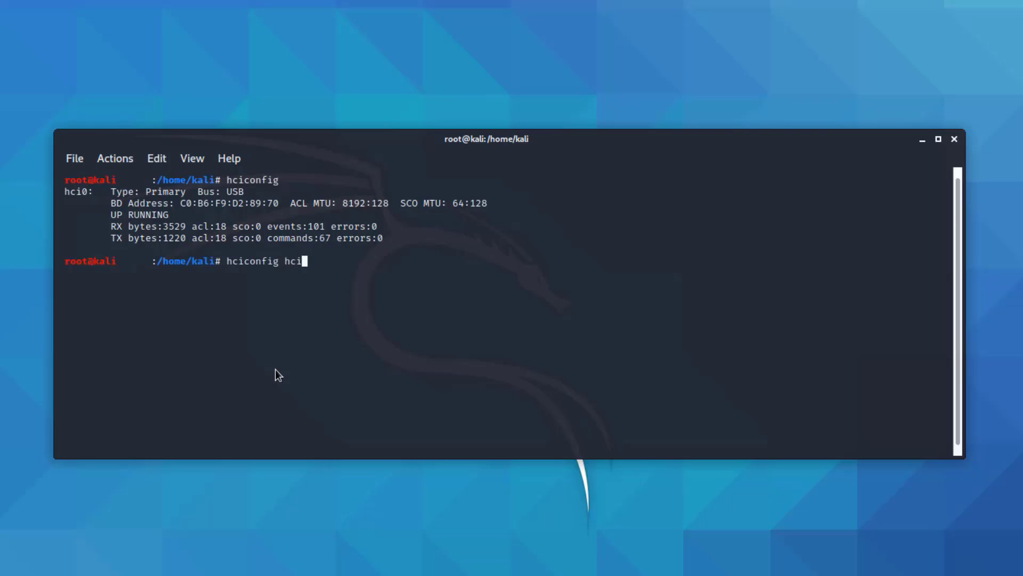
pyautogui.write('0')
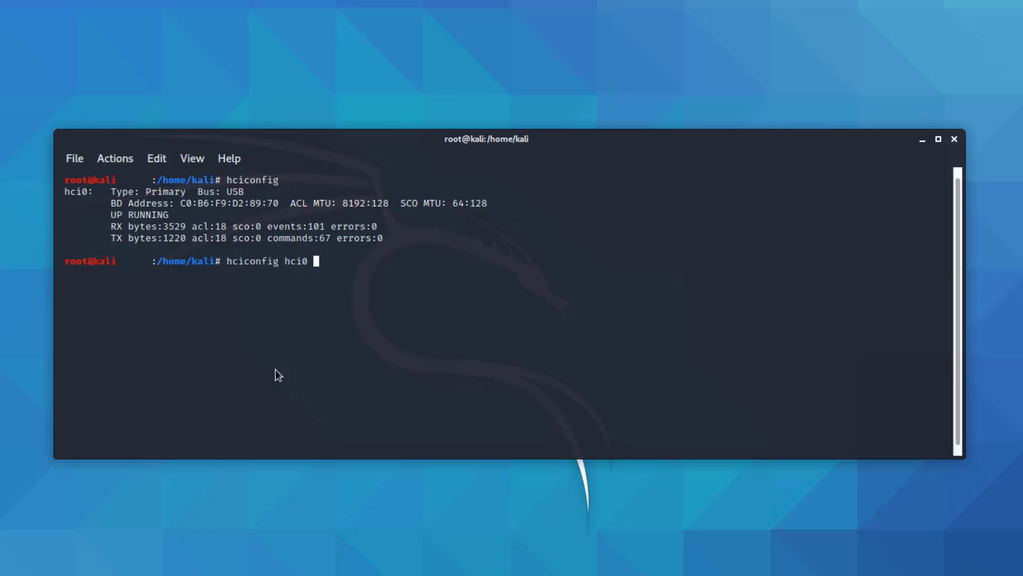
pyautogui.write('up')
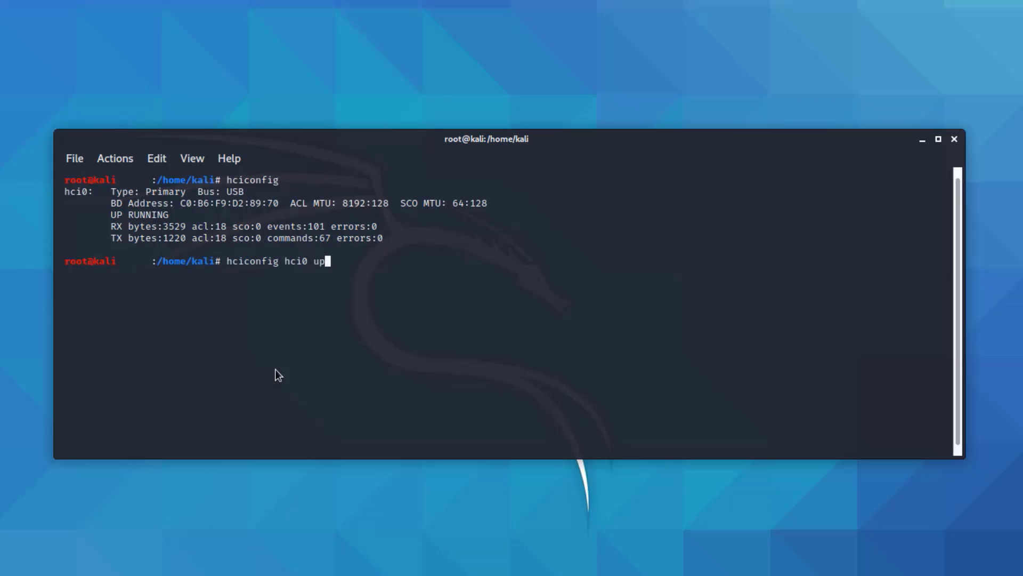
pyautogui.moveTo(353, 221)
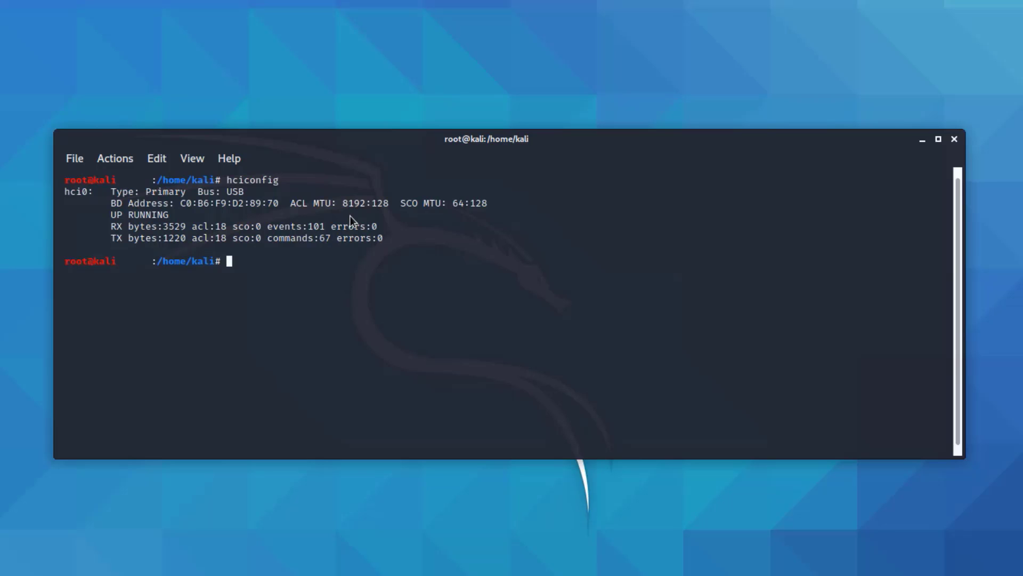
pyautogui.write('hcitool')
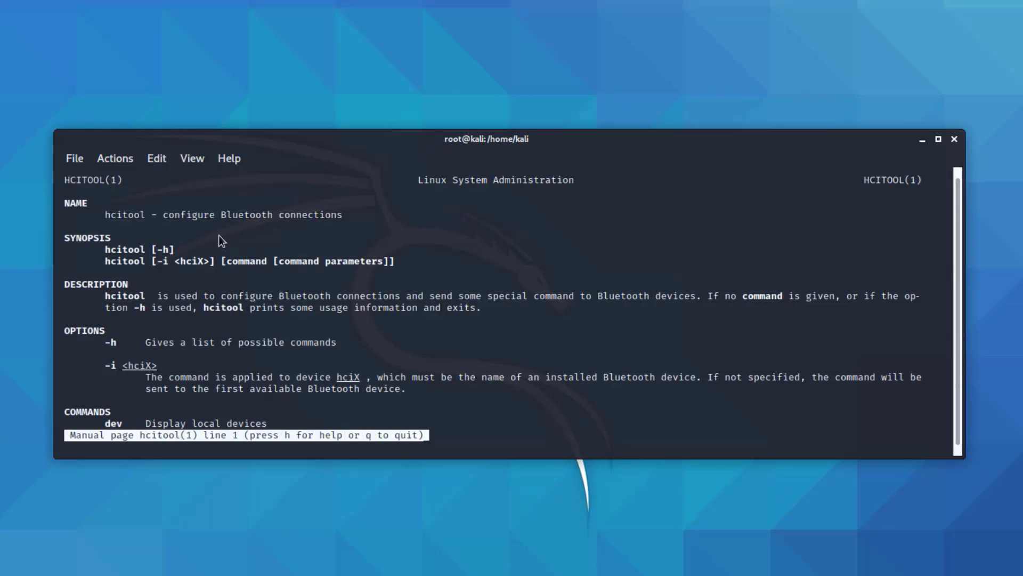
pyautogui.moveTo(324, 218)
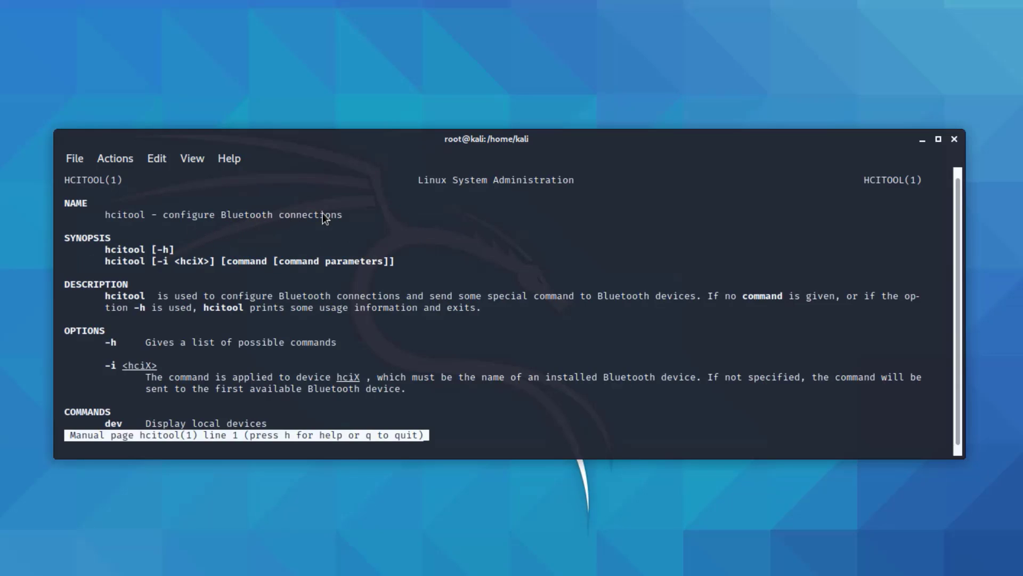
pyautogui.scroll(-3)
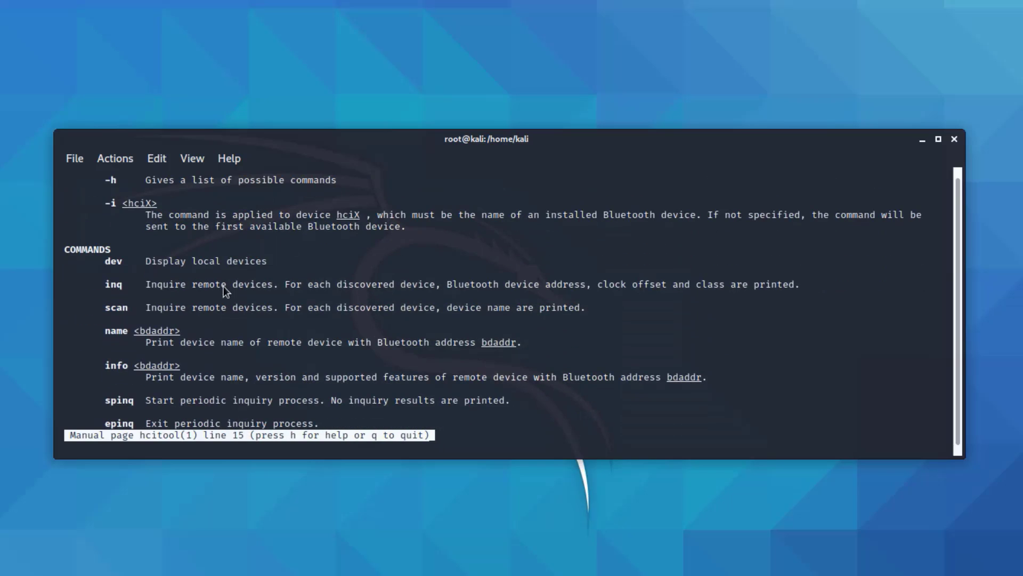
pyautogui.moveTo(266, 297)
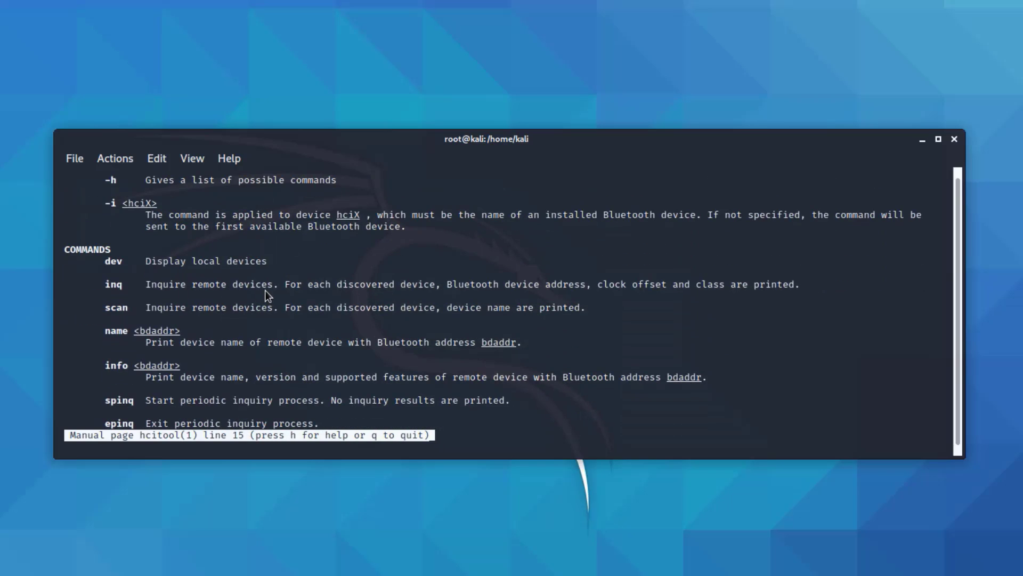
pyautogui.moveTo(285, 323)
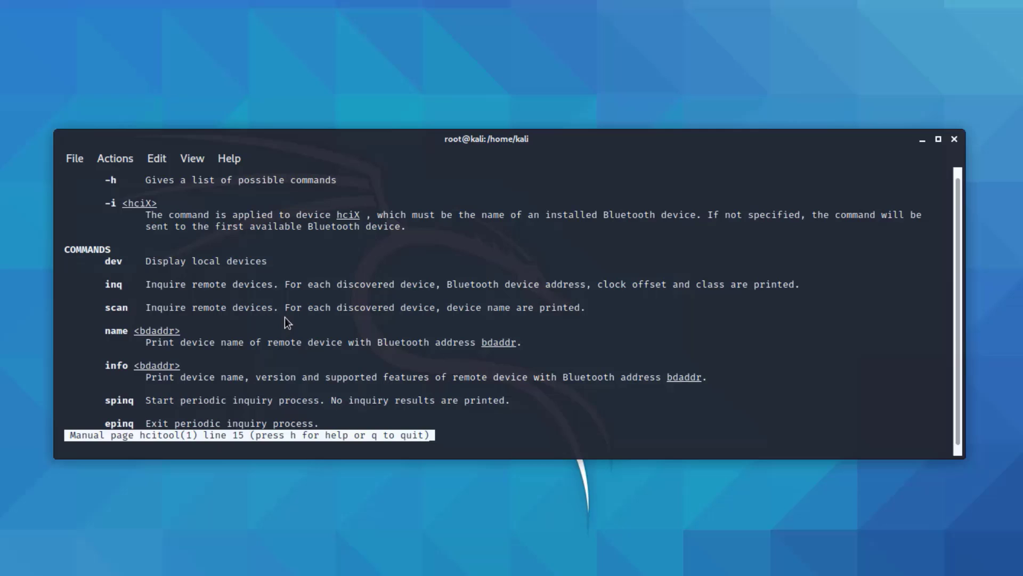
pyautogui.moveTo(306, 411)
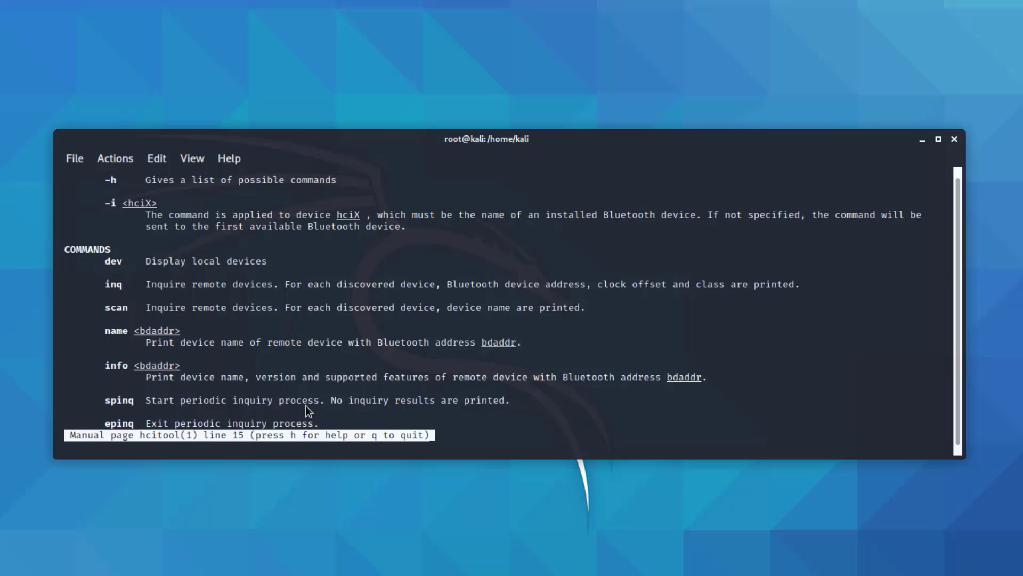
pyautogui.press('q')
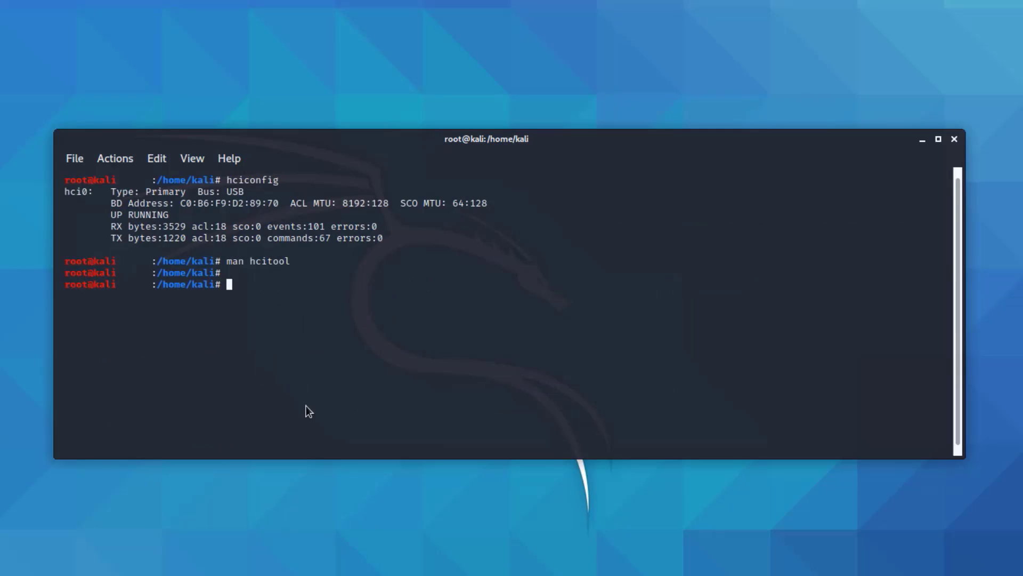
# Run hcitool scan to find AirPods Pro and Trekz Air by AfterShokz.
pyautogui.write('hcitool scan')
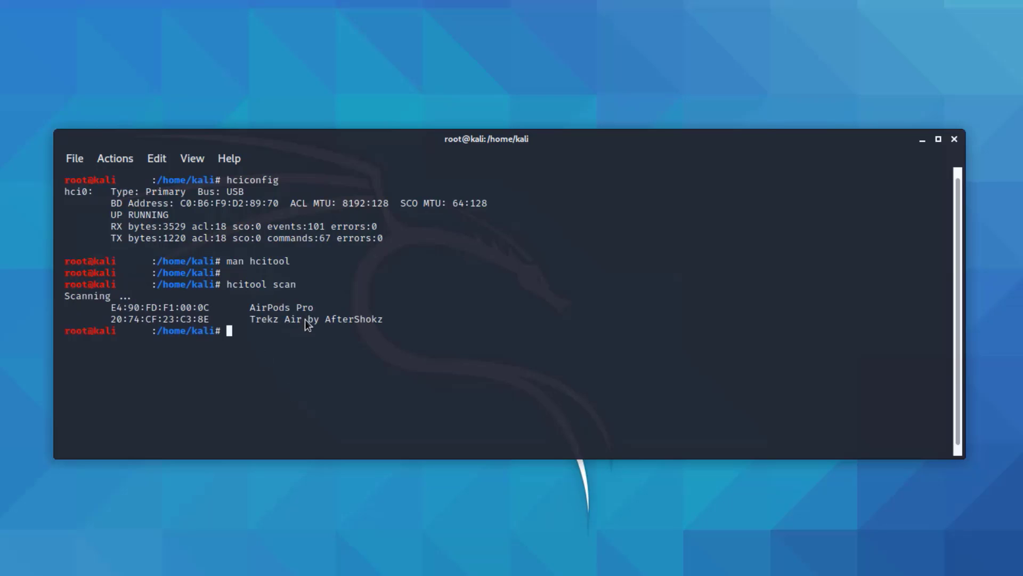
pyautogui.moveTo(333, 320)
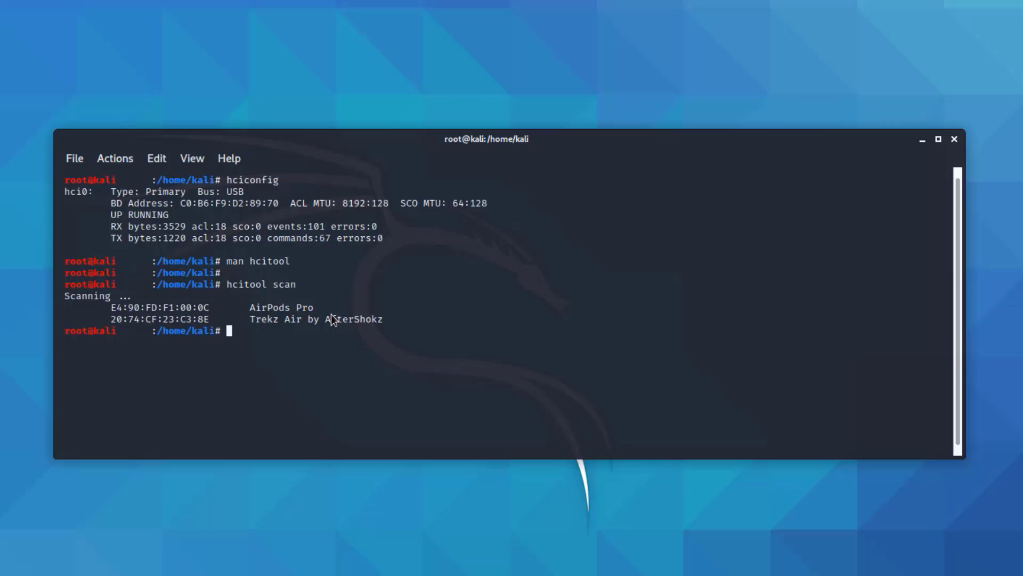
pyautogui.moveTo(391, 324)
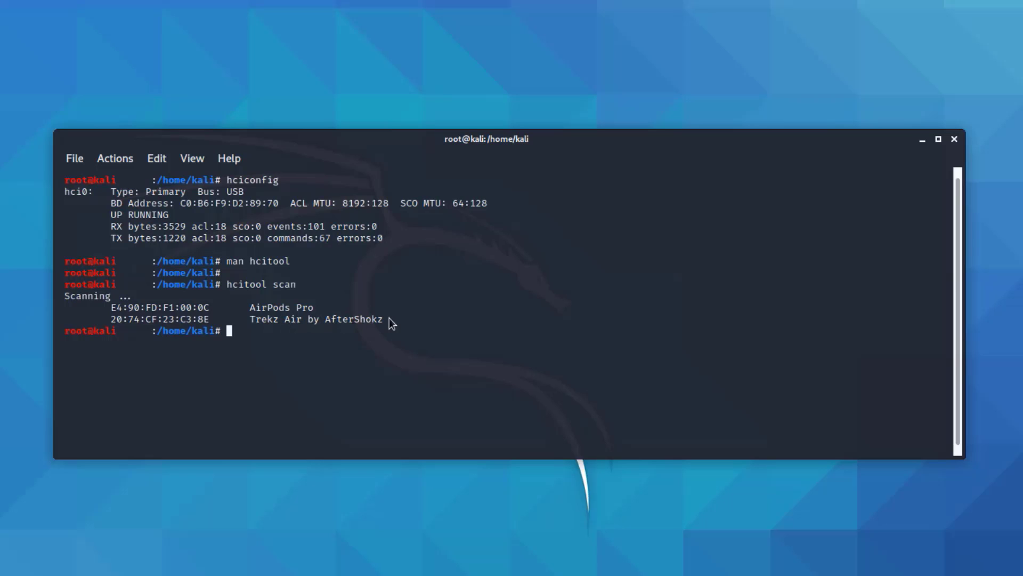
pyautogui.moveTo(291, 311)
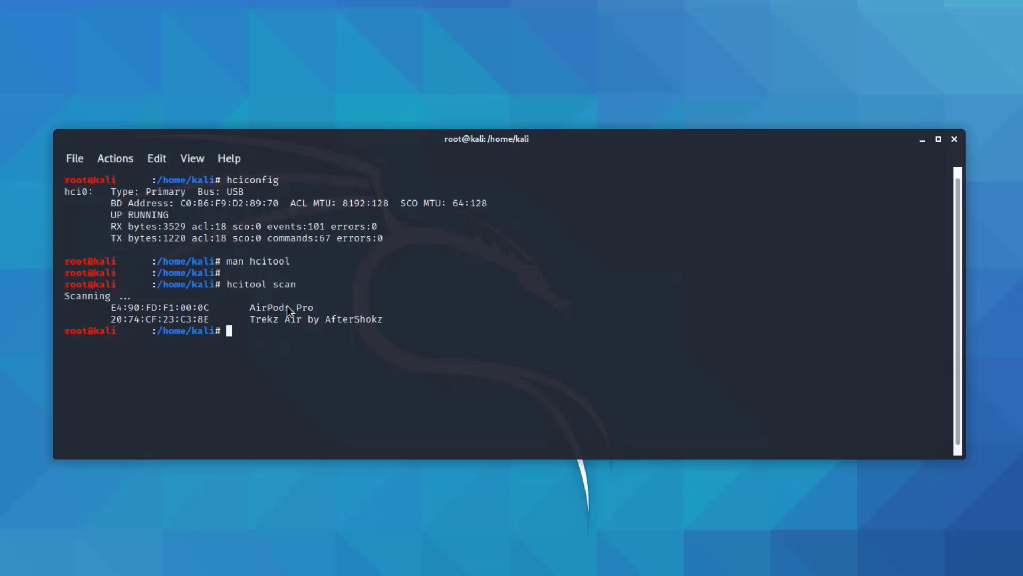
pyautogui.moveTo(315, 320)
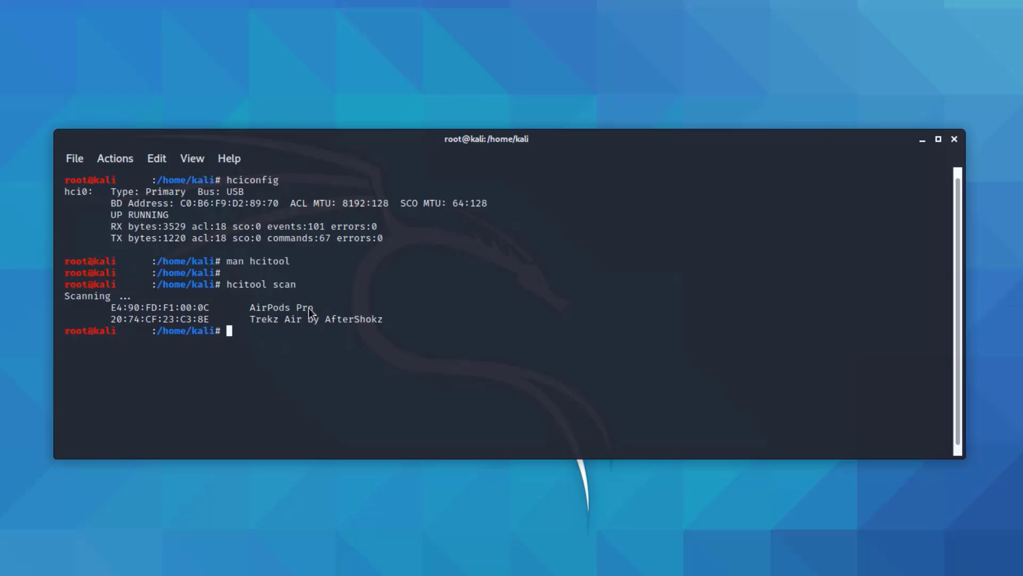
pyautogui.moveTo(226, 328)
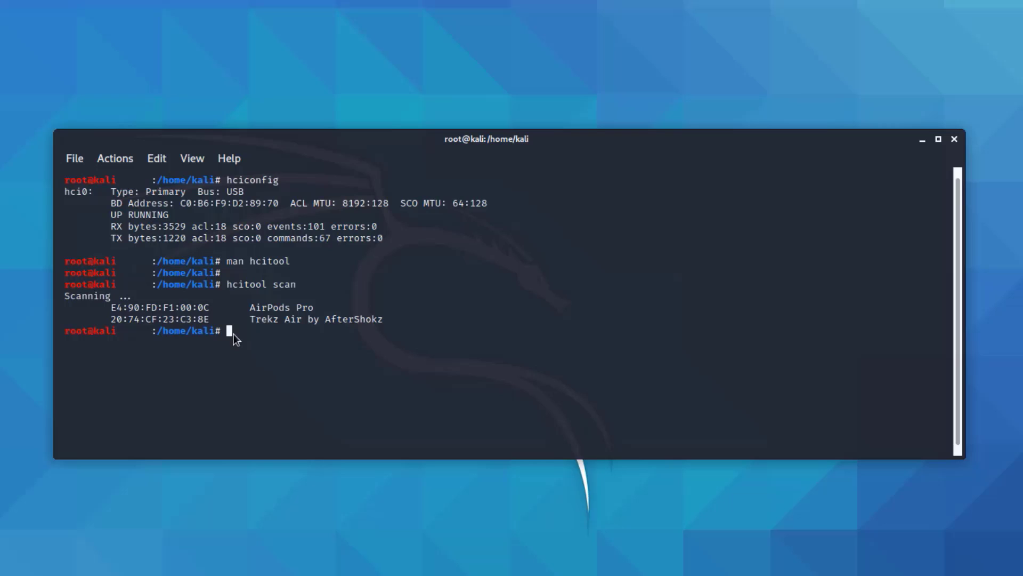
# Look up the name of E4:90:FD:F1:00:0C with hcitool name, returning AirPods Pro.
pyautogui.write('hci')
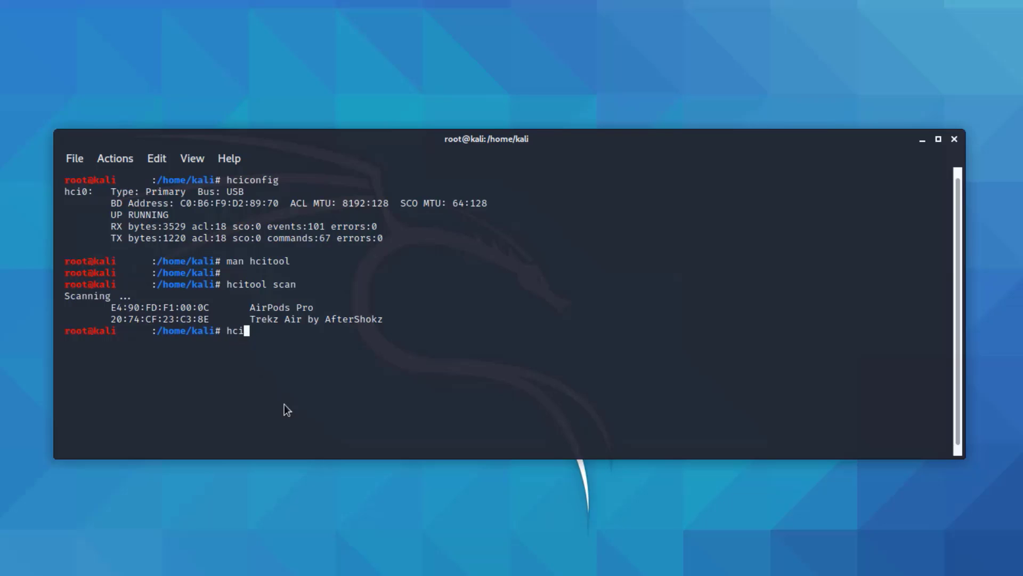
pyautogui.write('tool')
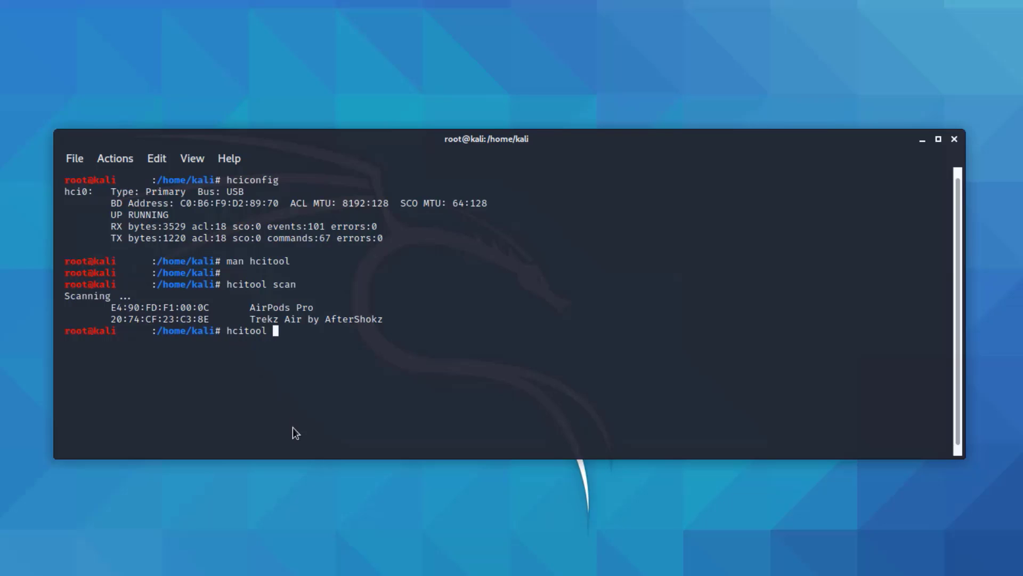
pyautogui.moveTo(213, 317)
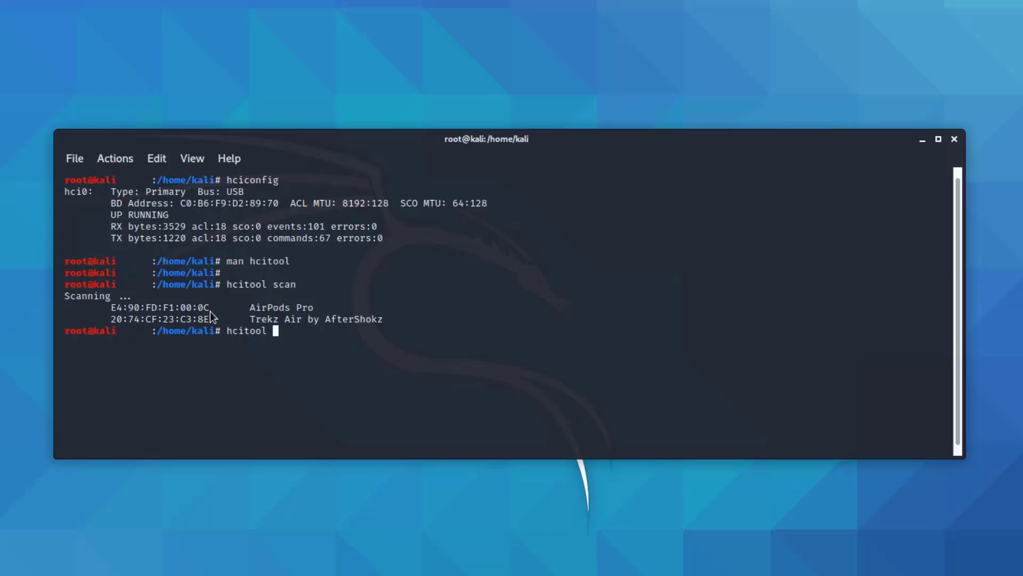
pyautogui.write('name')
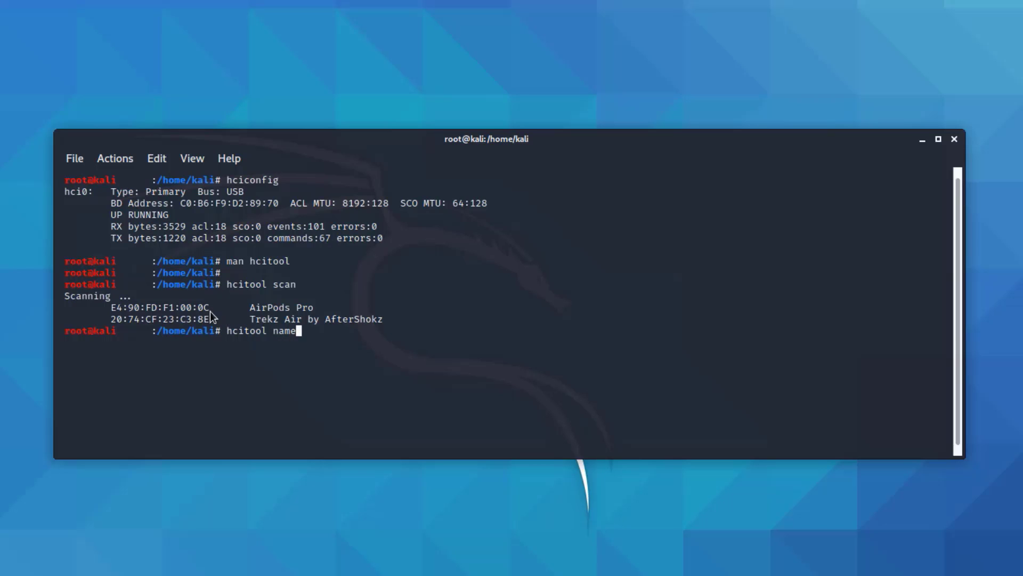
pyautogui.doubleClick(144, 307)
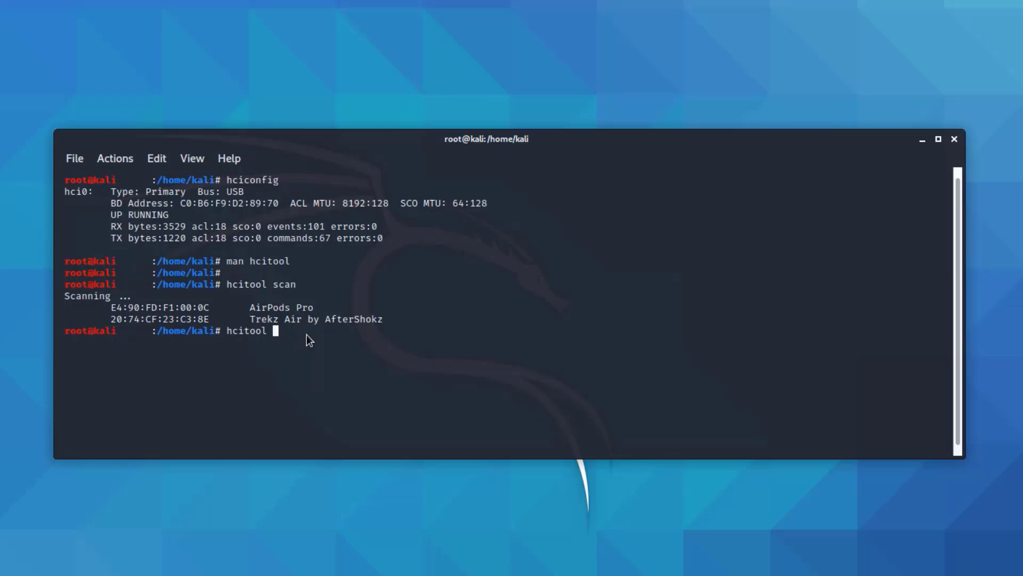
pyautogui.write('mac')
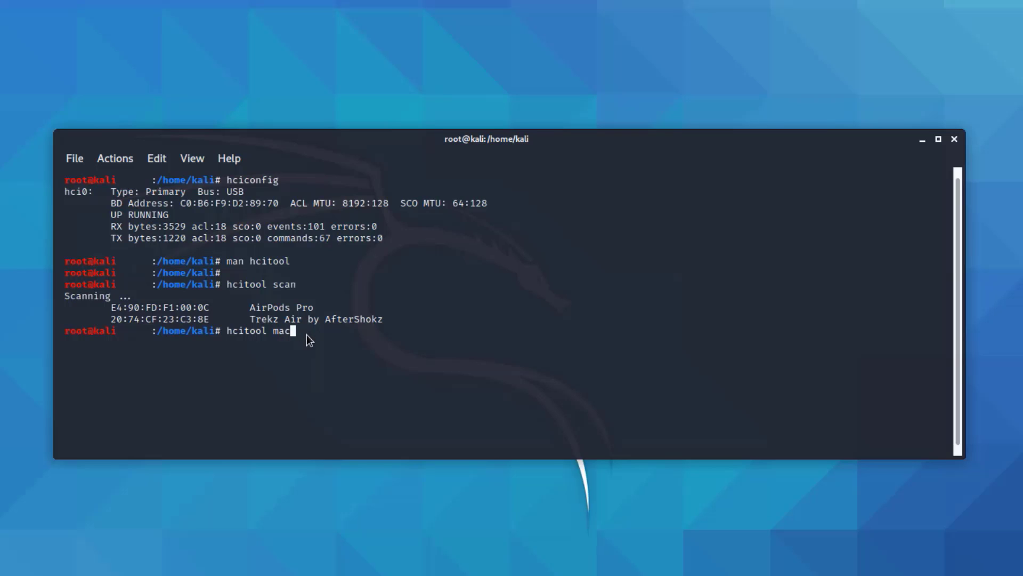
pyautogui.write('name')
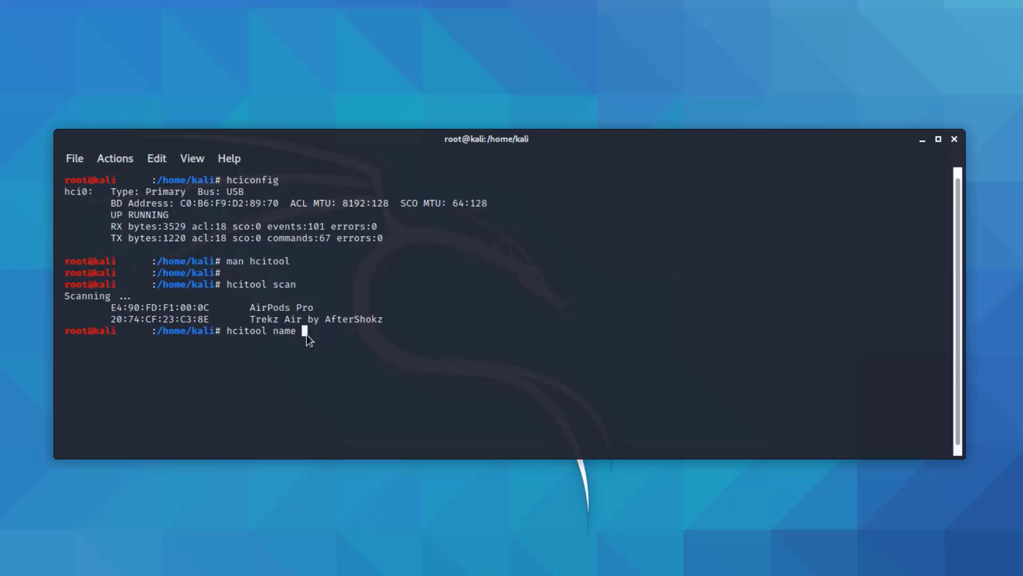
pyautogui.rightClick(307, 338)
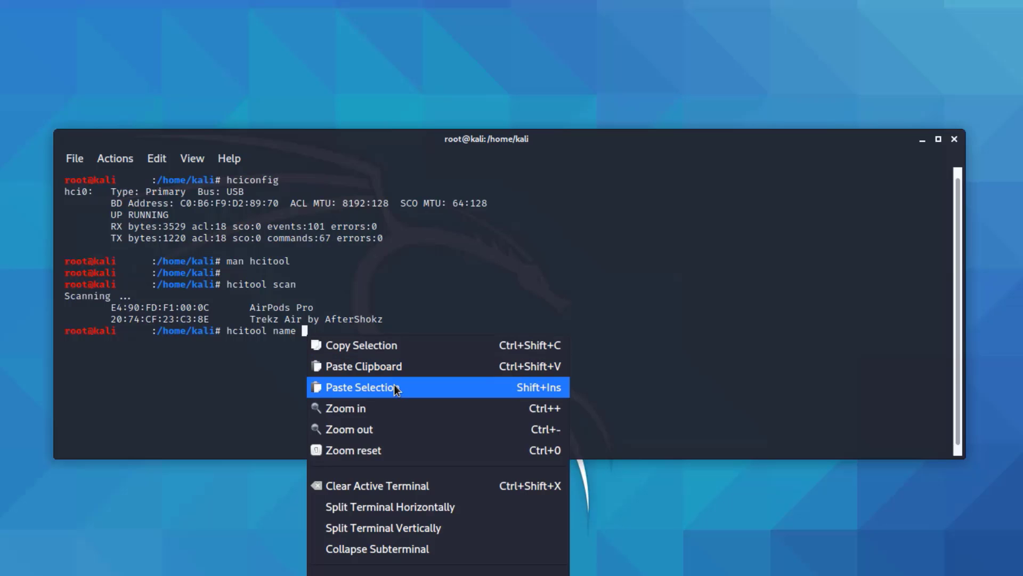
pyautogui.click(355, 387)
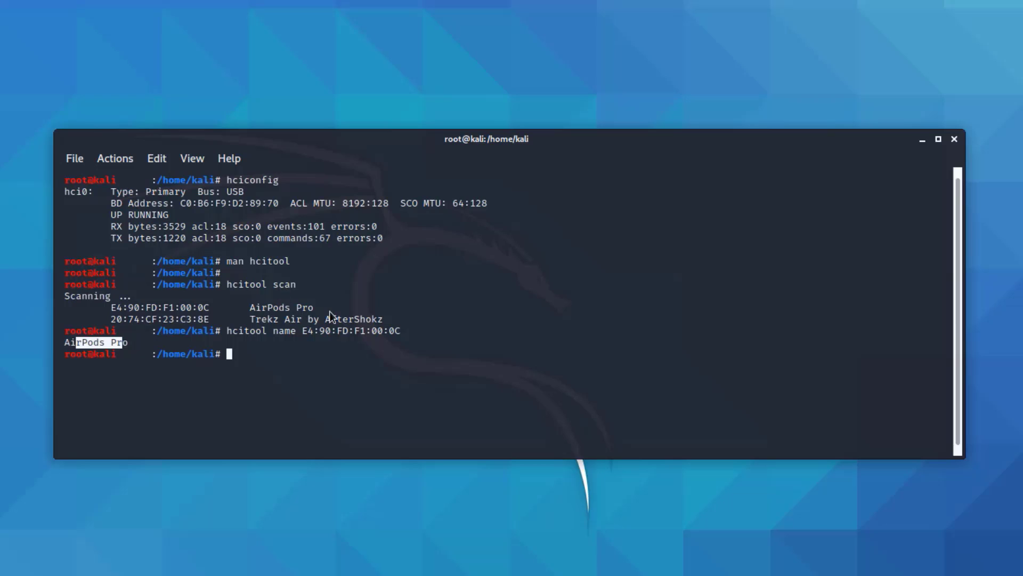
pyautogui.moveTo(232, 358)
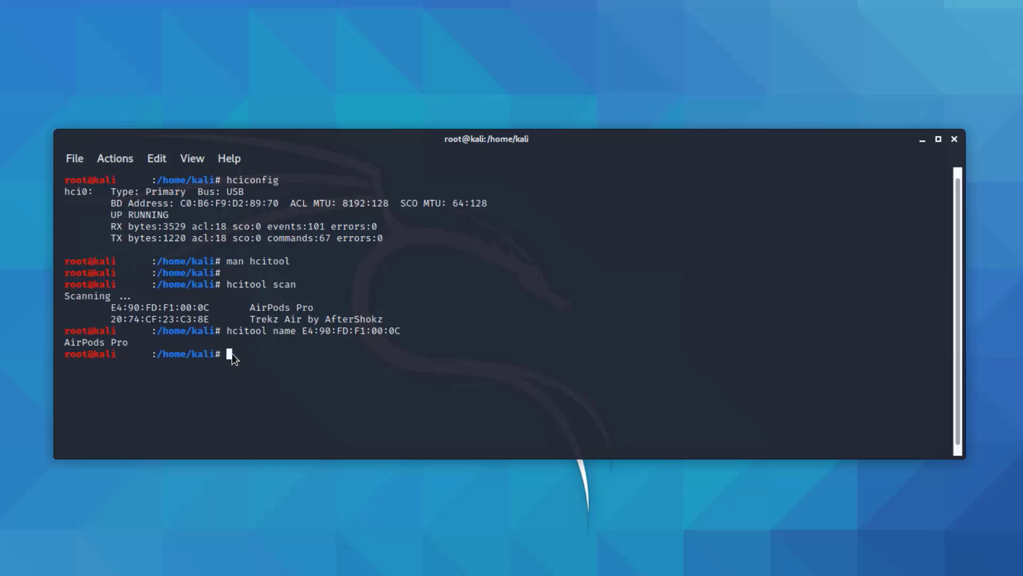
pyautogui.write('s')
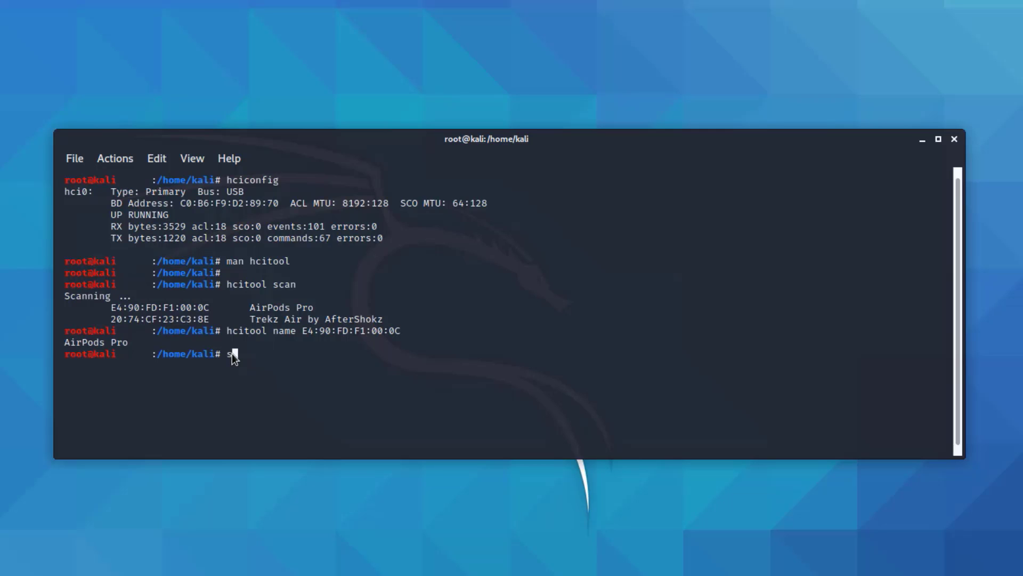
pyautogui.write('dptool')
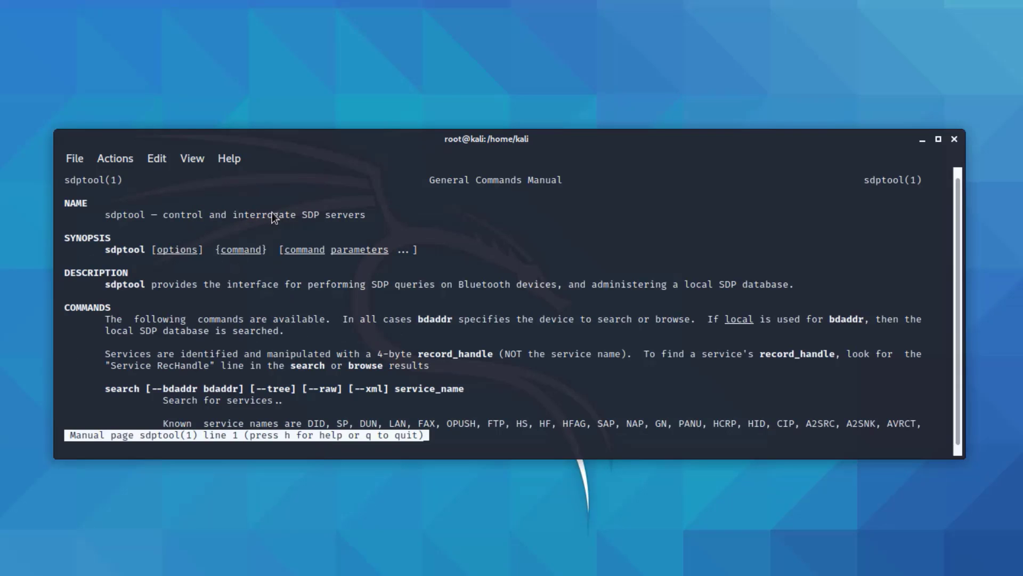
pyautogui.scroll(-3)
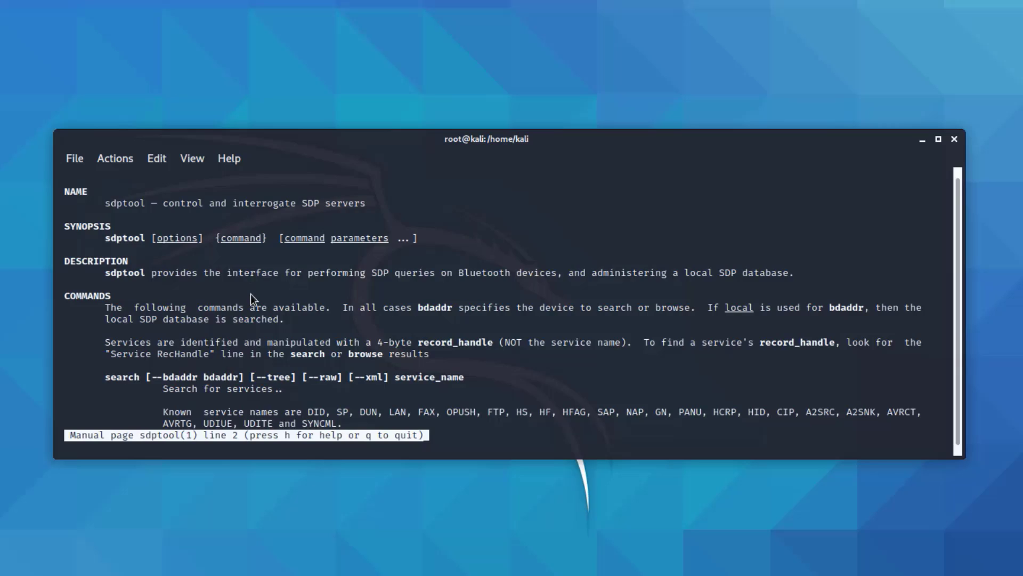
pyautogui.scroll(-3)
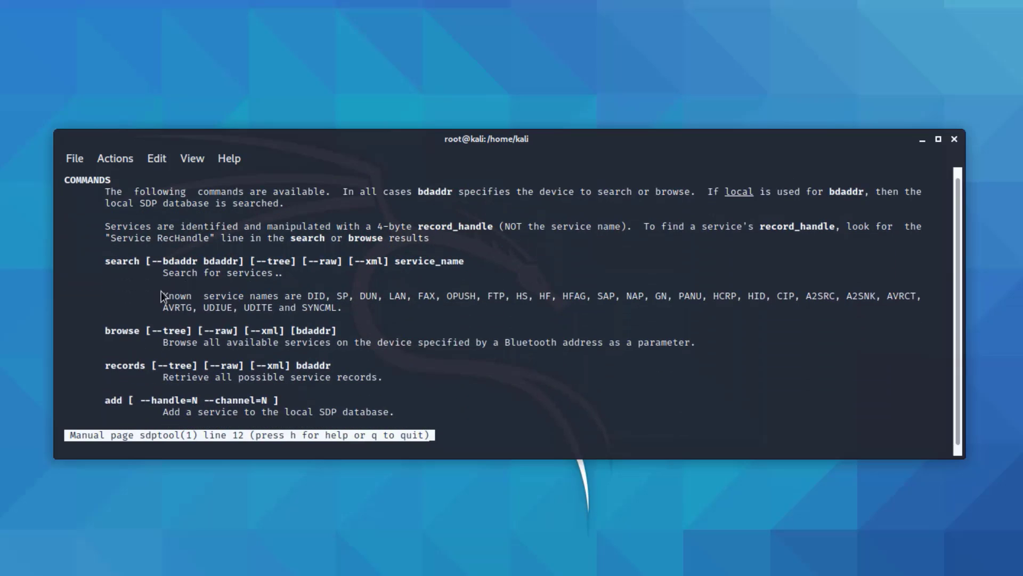
pyautogui.moveTo(166, 417)
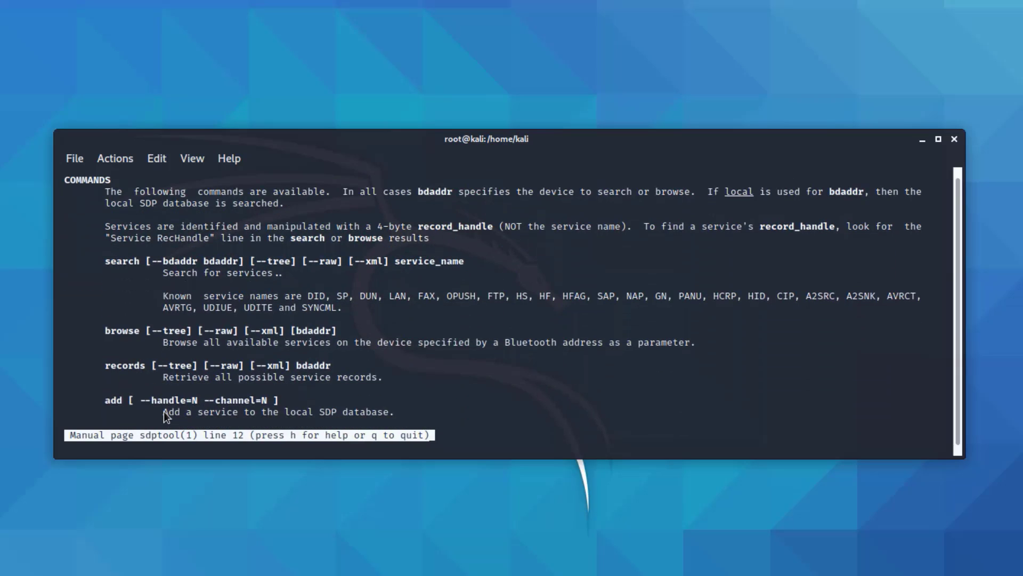
pyautogui.press('q')
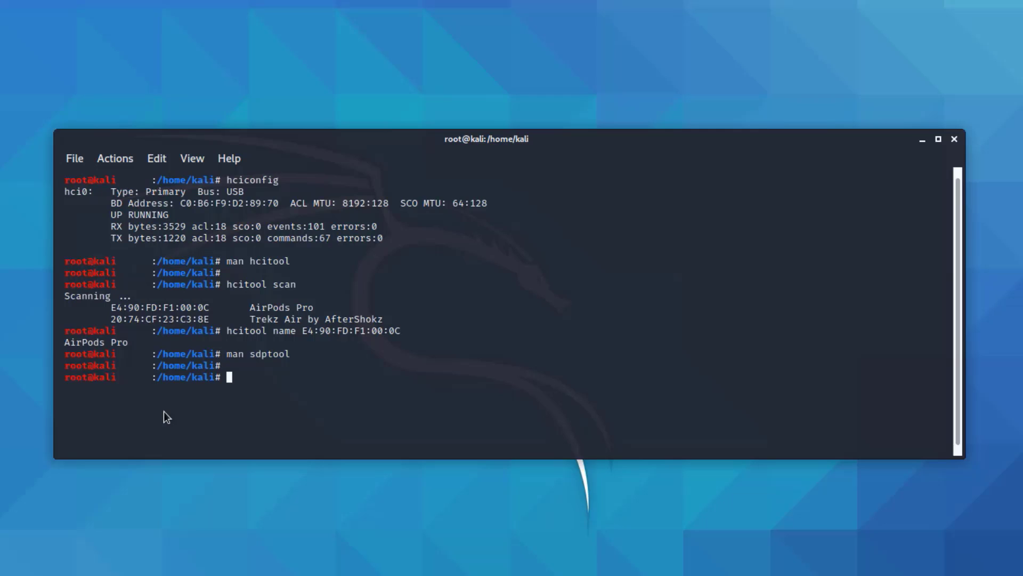
# Run sdptool browse against E4:90:FD:F1:00:0C and 20:74:CF:23:C3:8E, finding no services.
pyautogui.write('sdptool browse')
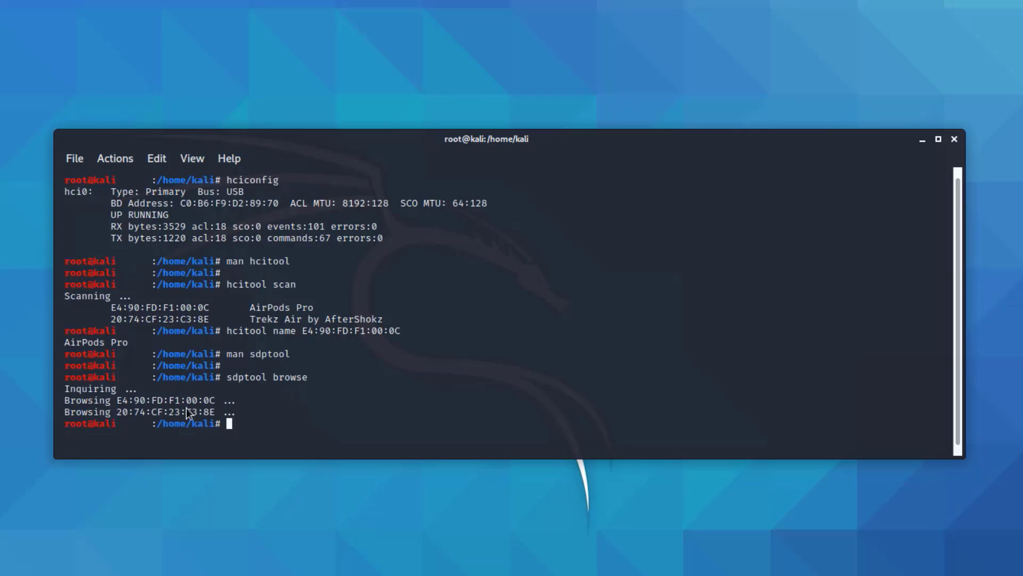
pyautogui.moveTo(206, 410)
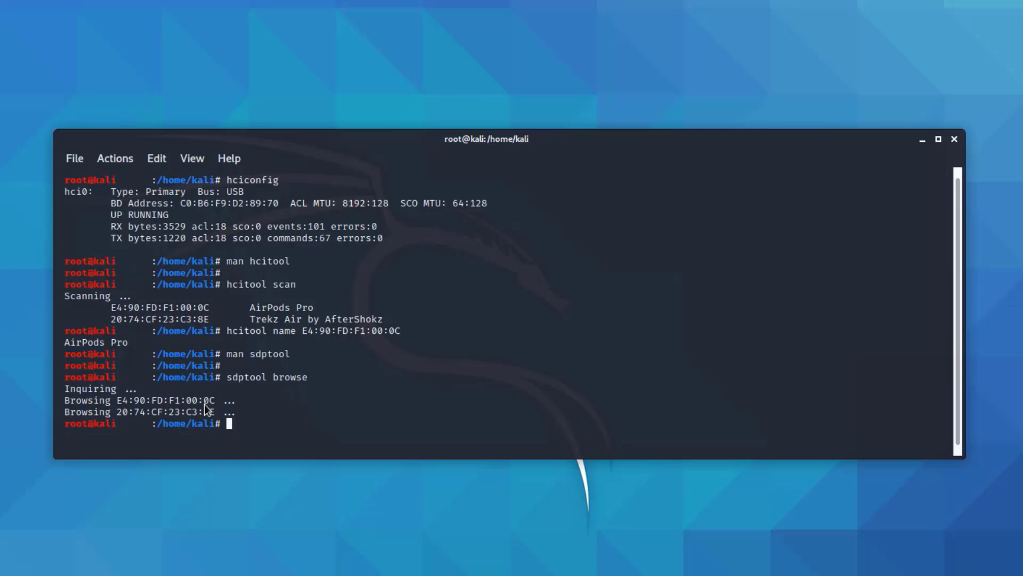
pyautogui.moveTo(230, 430)
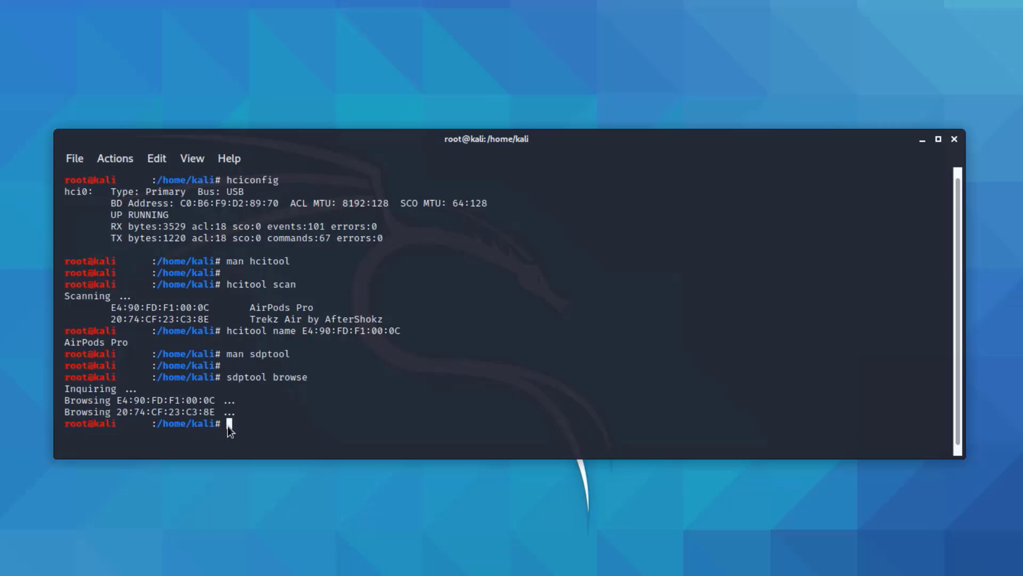
# Install btscanner, already at its newest version, and launch btscanner 2.0.
pyautogui.write('aot')
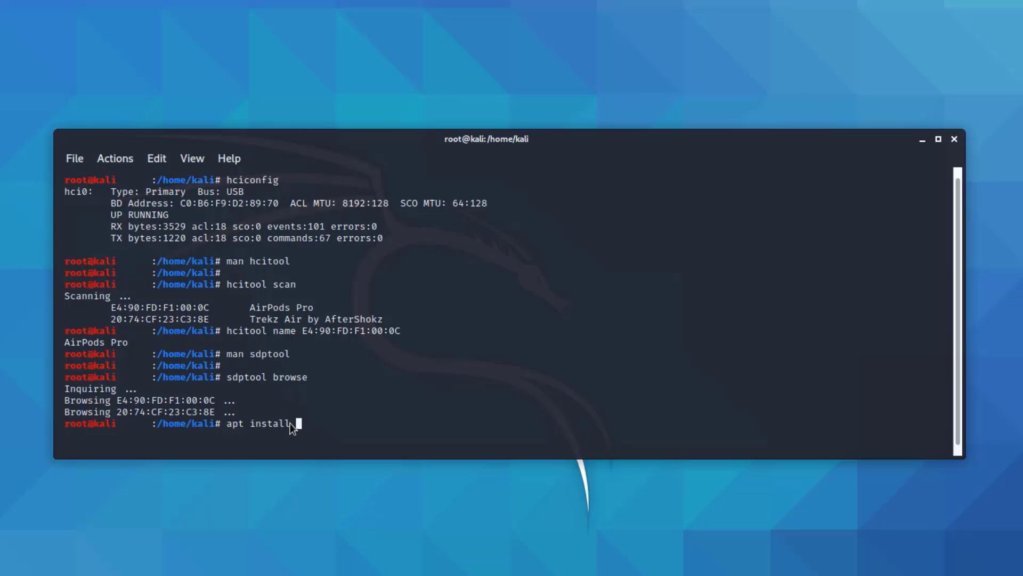
pyautogui.write('btscanner')
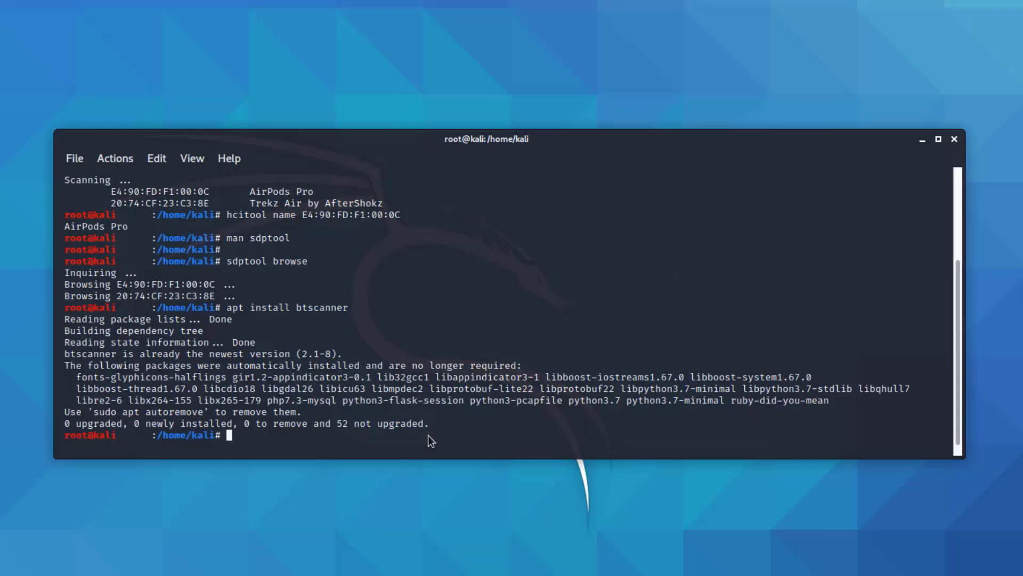
pyautogui.write('bts')
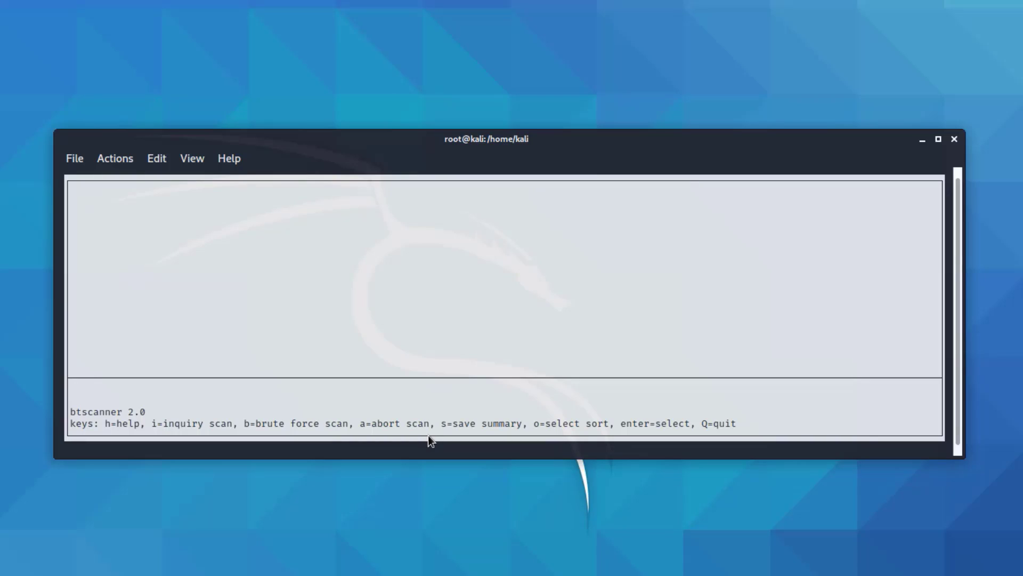
pyautogui.moveTo(347, 238)
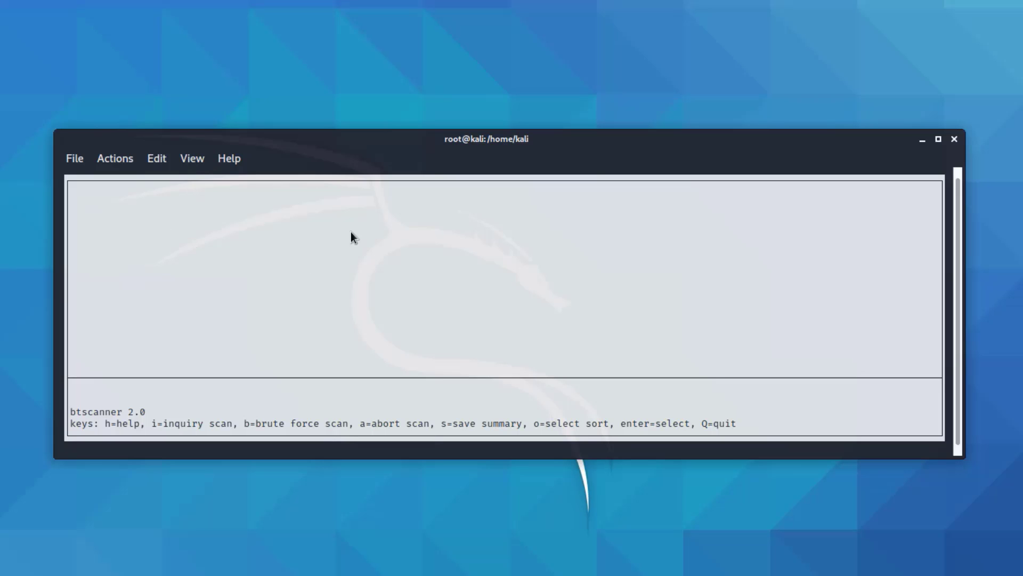
pyautogui.moveTo(211, 422)
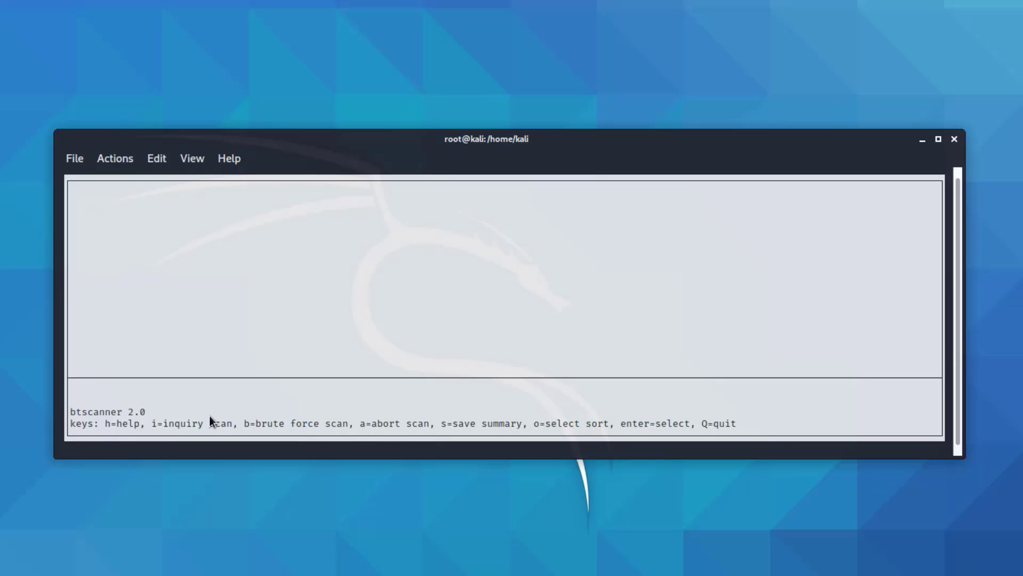
pyautogui.moveTo(203, 422)
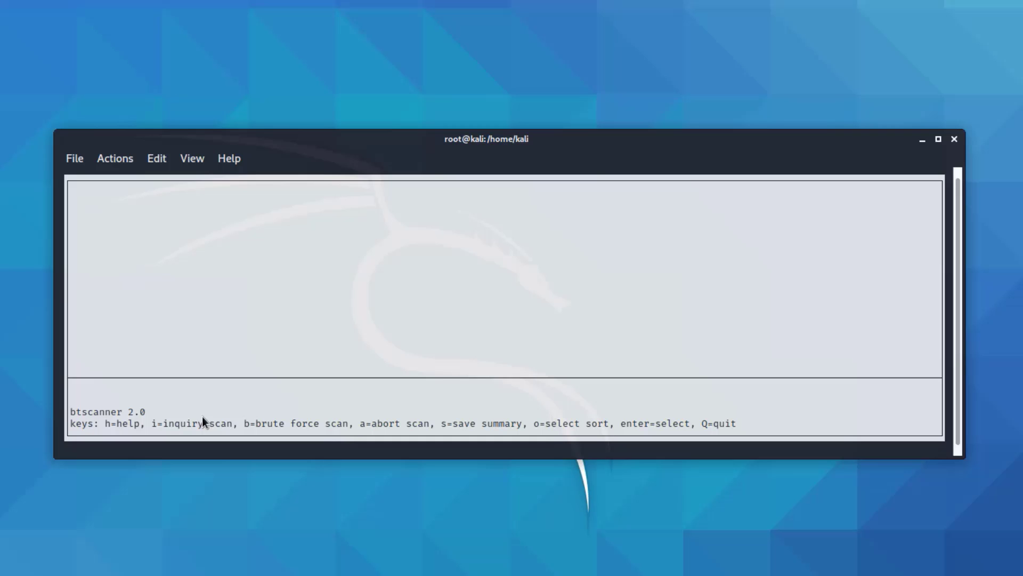
pyautogui.moveTo(231, 428)
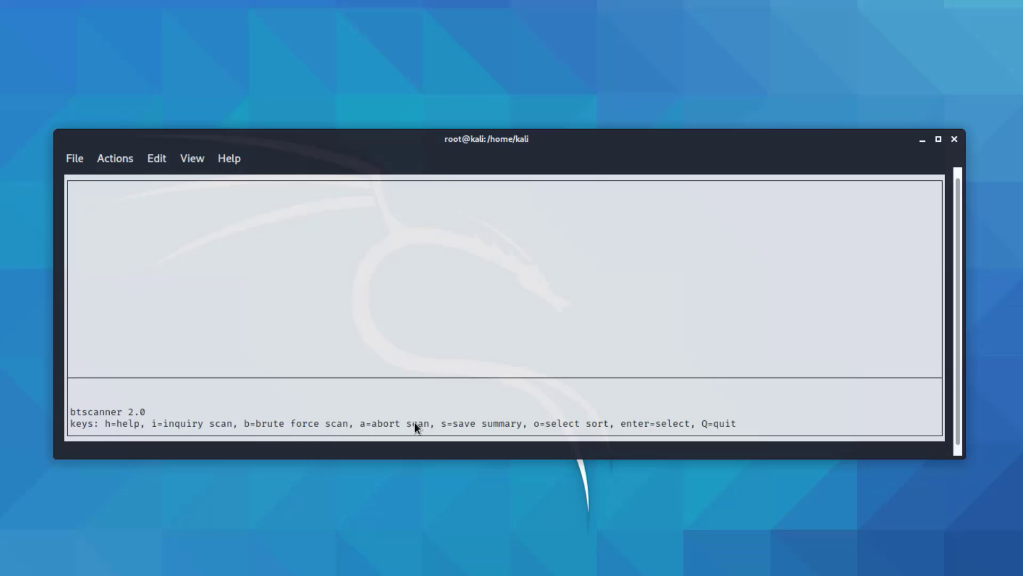
pyautogui.moveTo(518, 426)
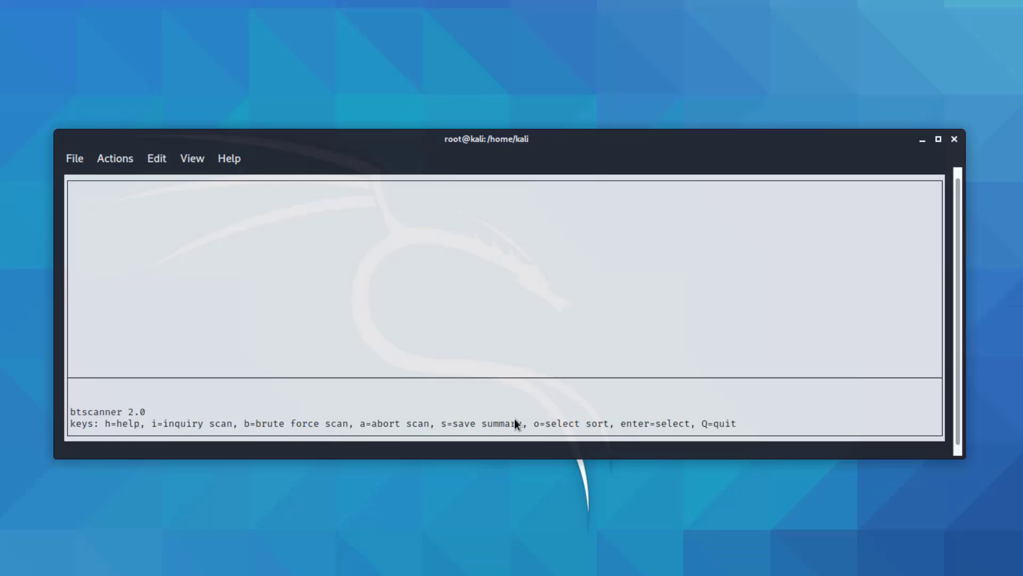
pyautogui.moveTo(712, 440)
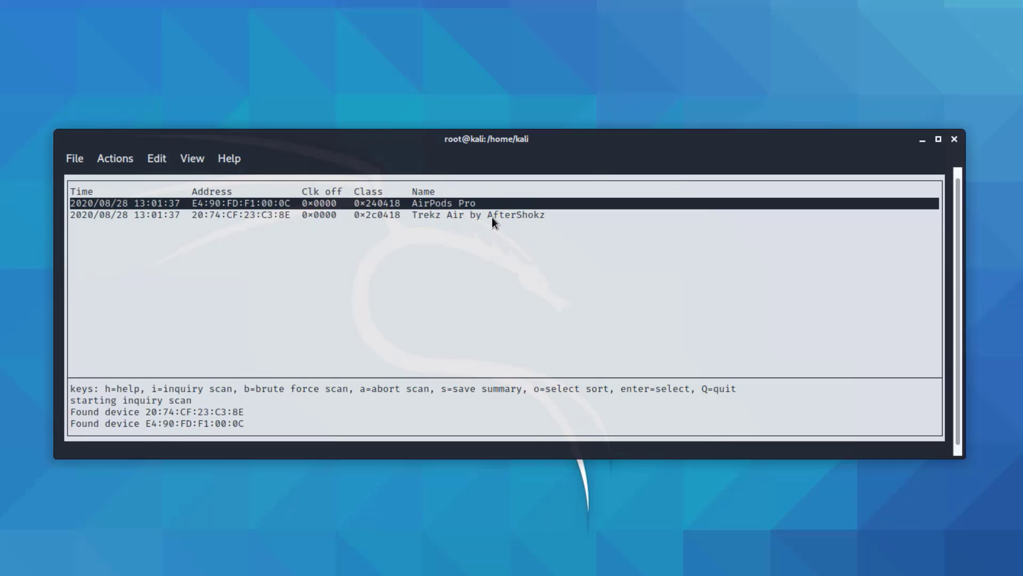
pyautogui.moveTo(393, 223)
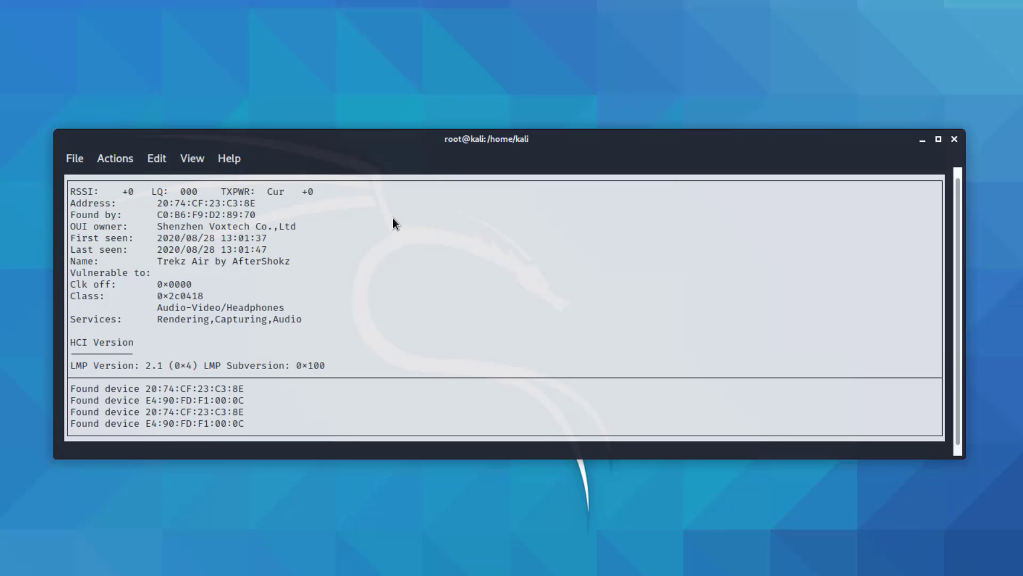
pyautogui.moveTo(376, 222)
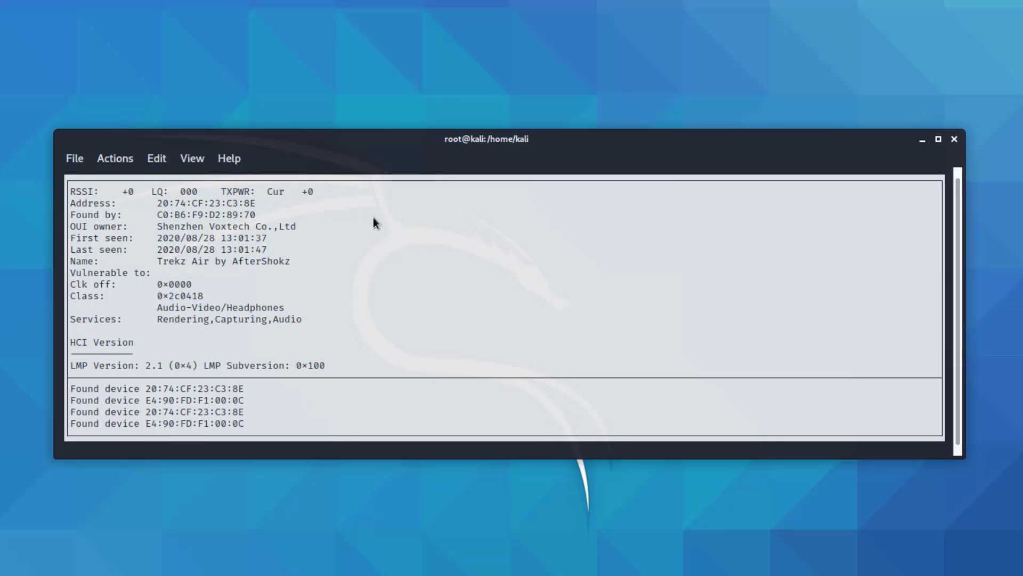
pyautogui.moveTo(222, 212)
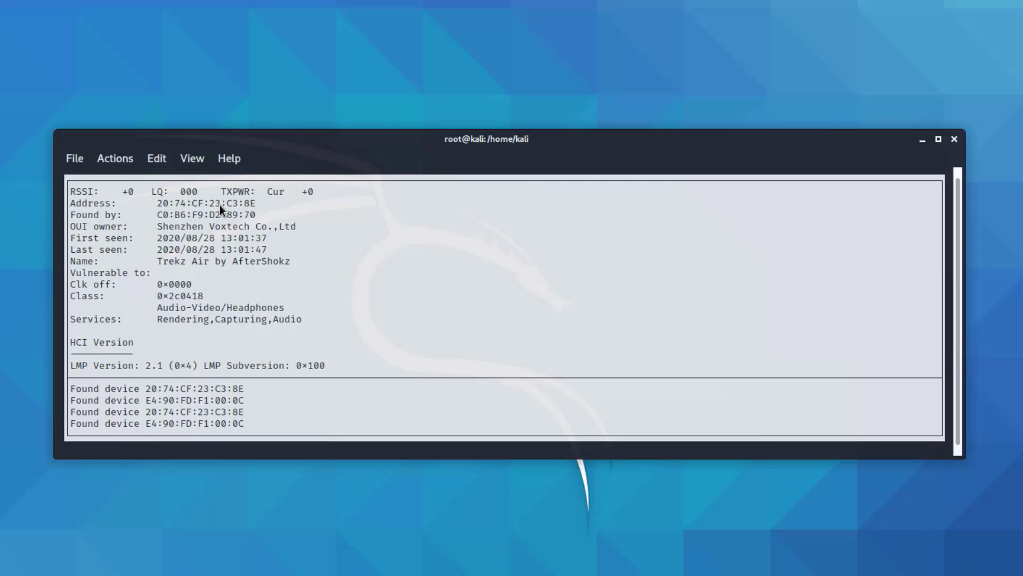
pyautogui.moveTo(154, 252)
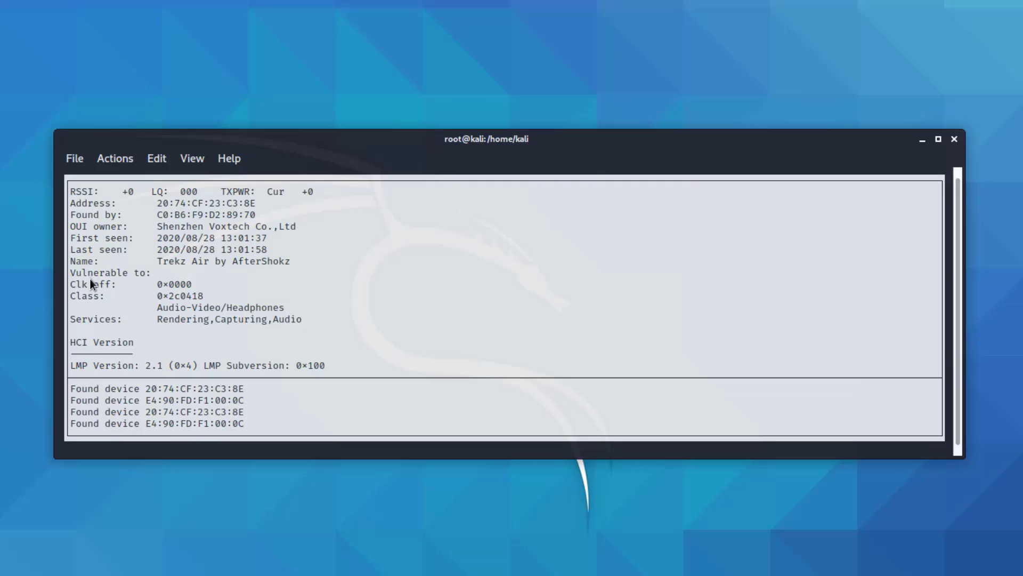
# Open the Trekz Air by AfterShokz details showing Shenzhen Voxtech and Headphones class.
pyautogui.moveTo(90, 282); pyautogui.dragTo(284, 325)
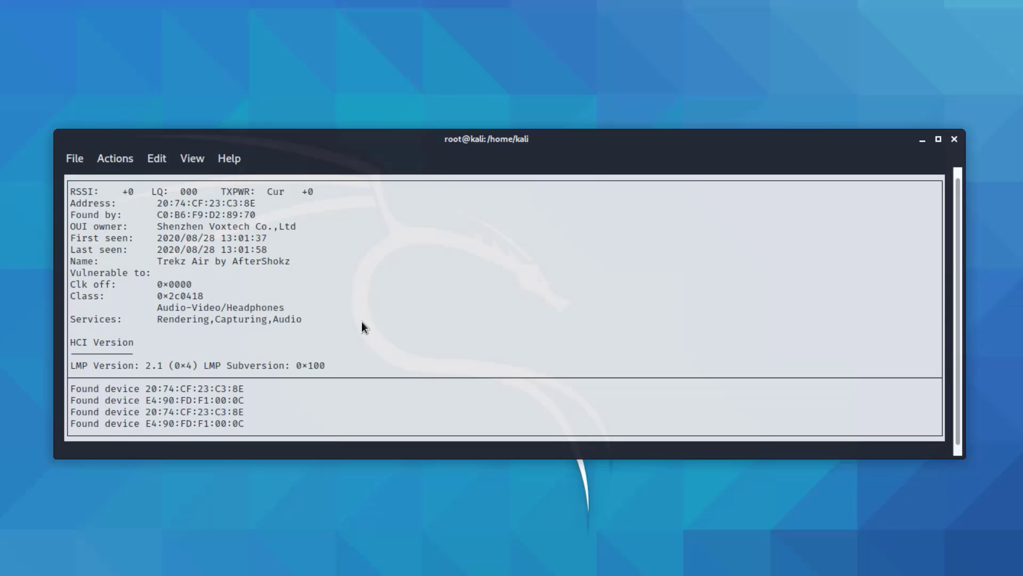
pyautogui.moveTo(763, 246)
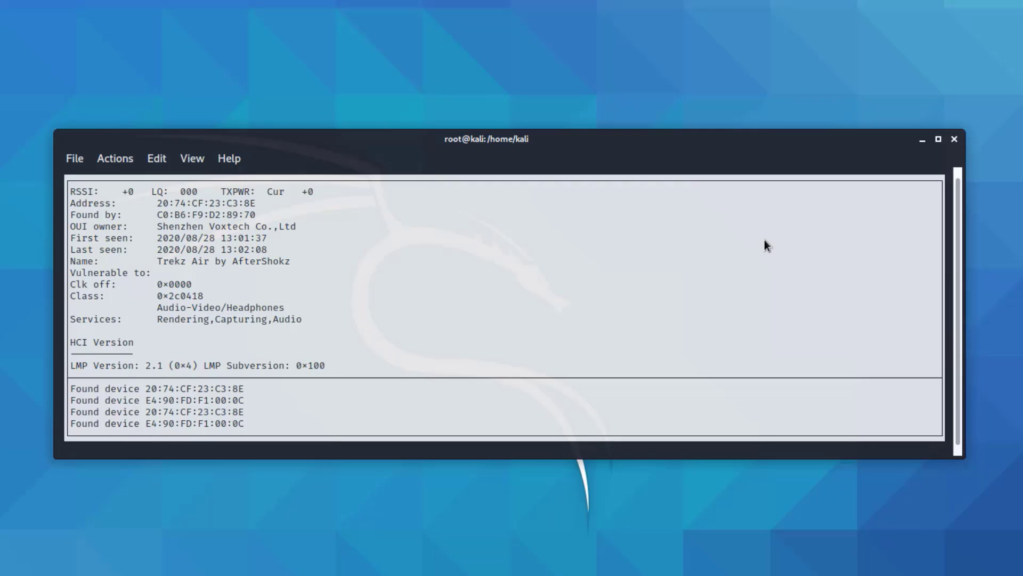
pyautogui.moveTo(322, 313)
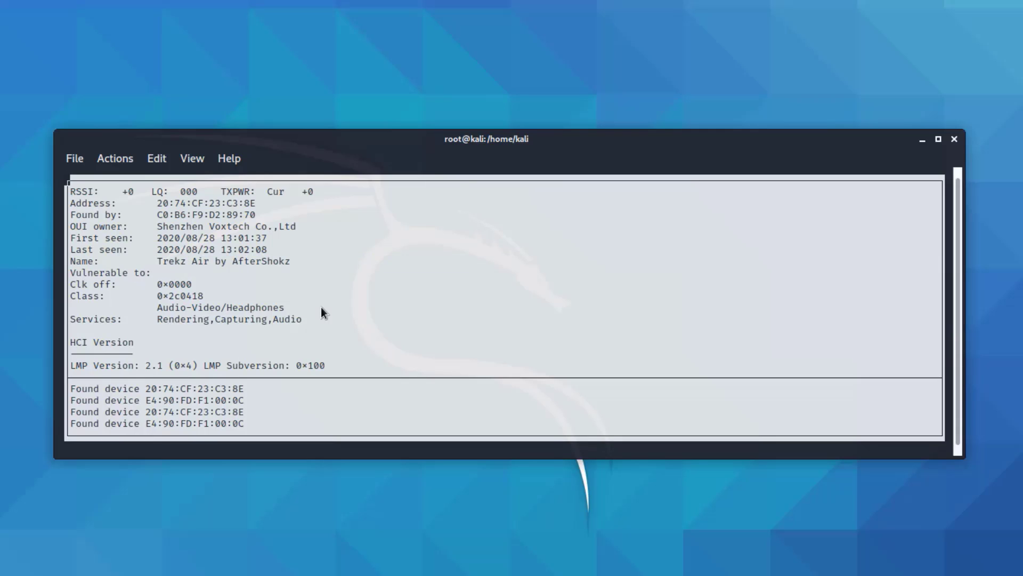